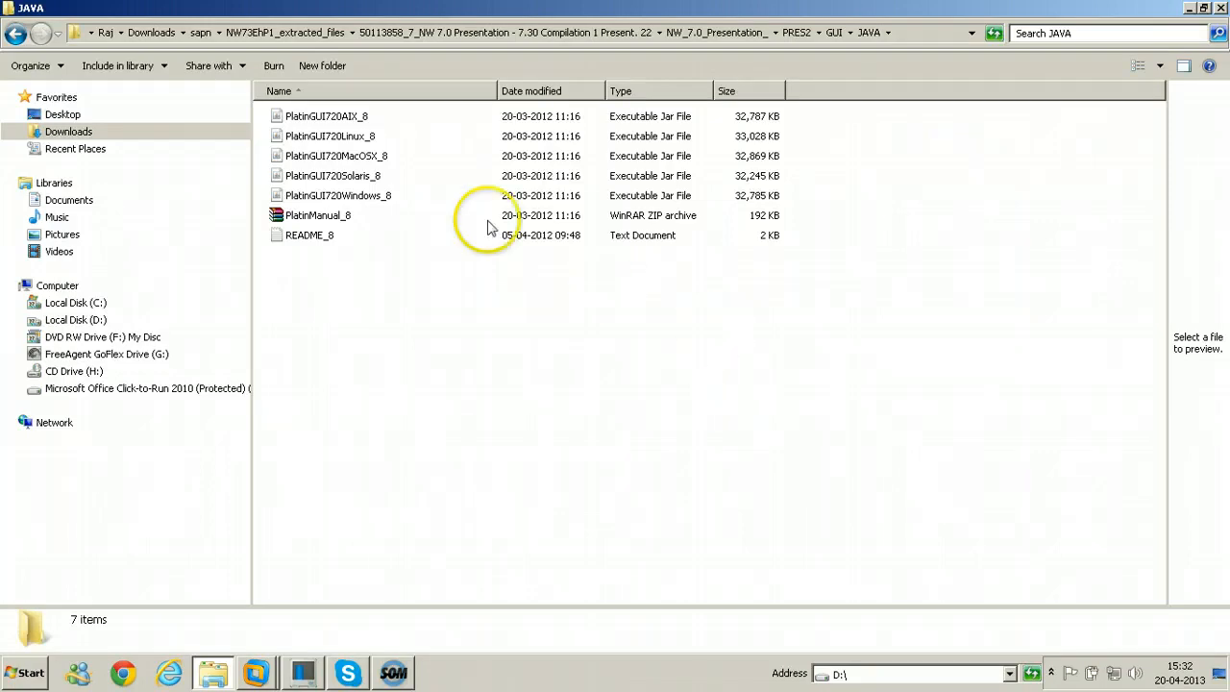
Select the AIX and PlatinGUI720Windows_8 jars in JAVA, then return to PRES2
click(327, 116)
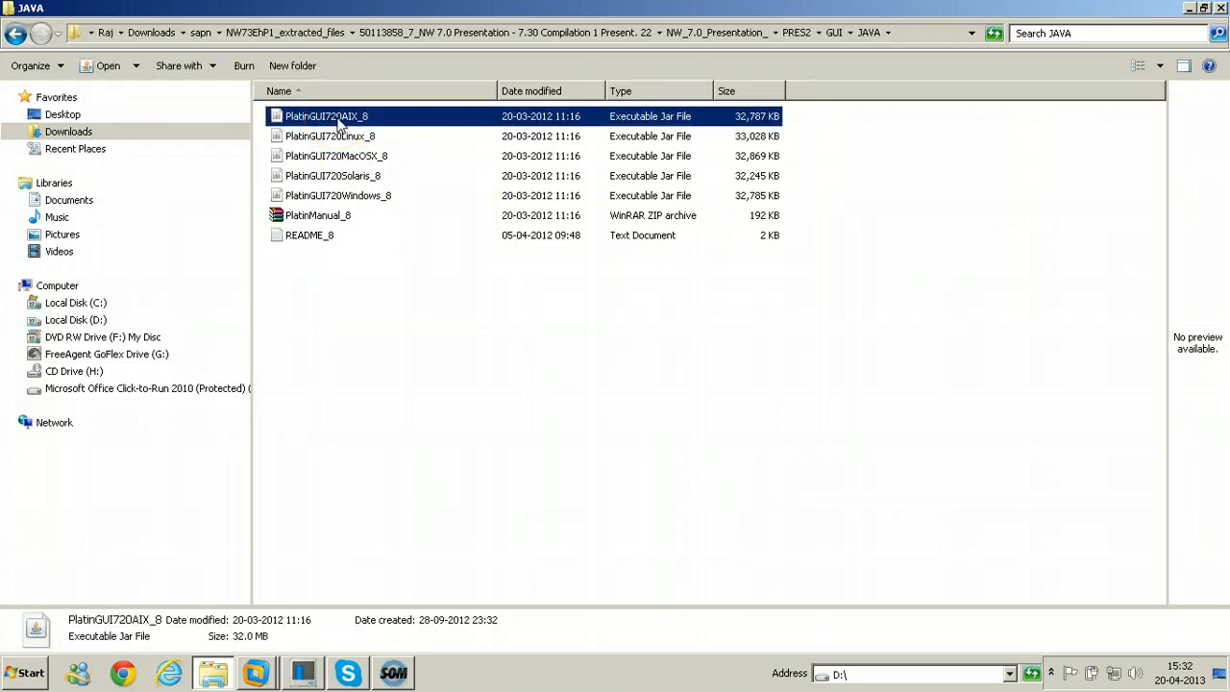
click(336, 195)
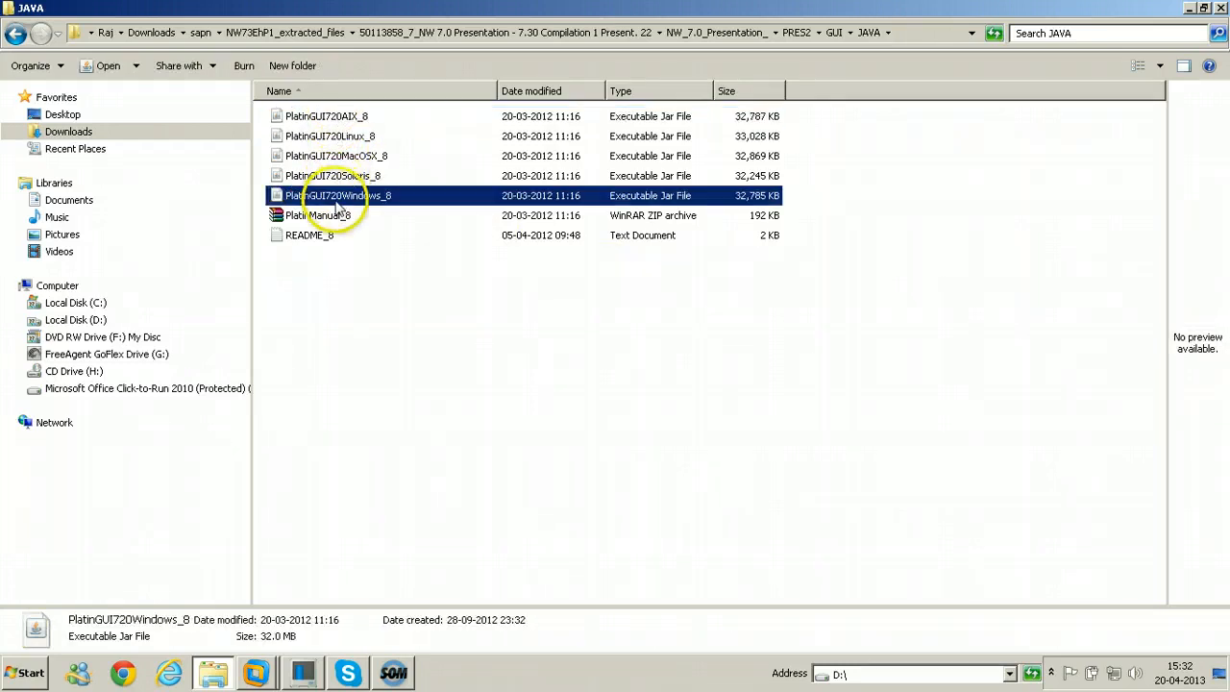
mouse_move(368, 204)
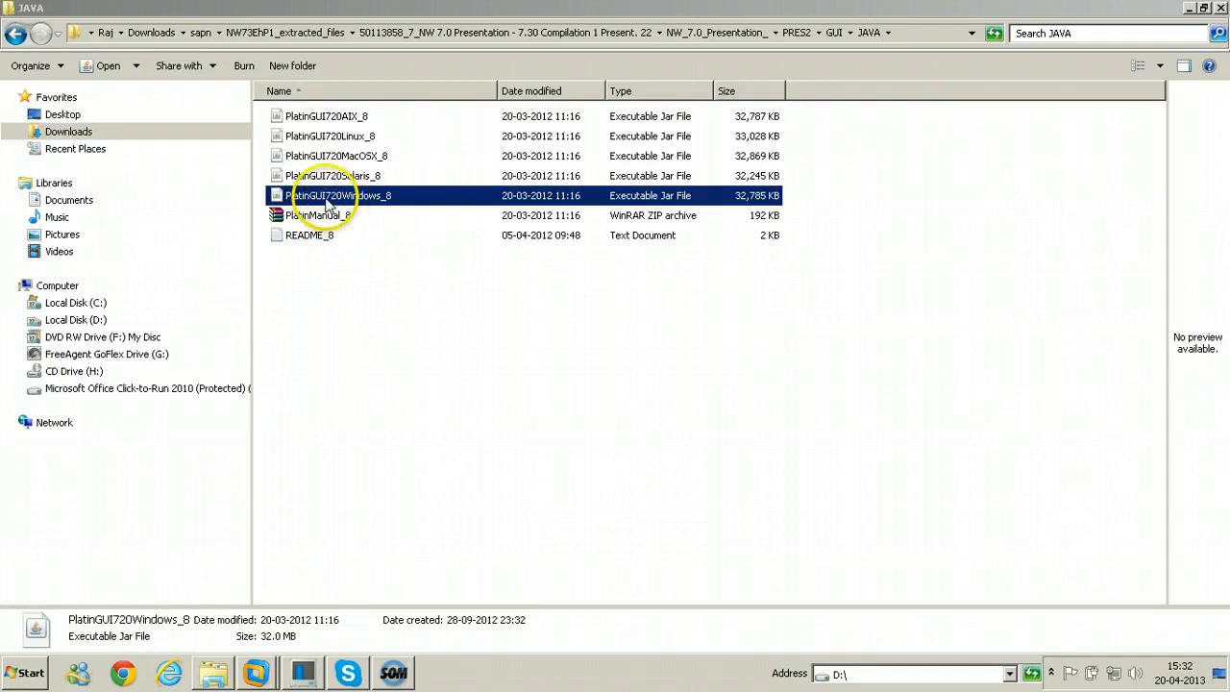
mouse_move(313, 202)
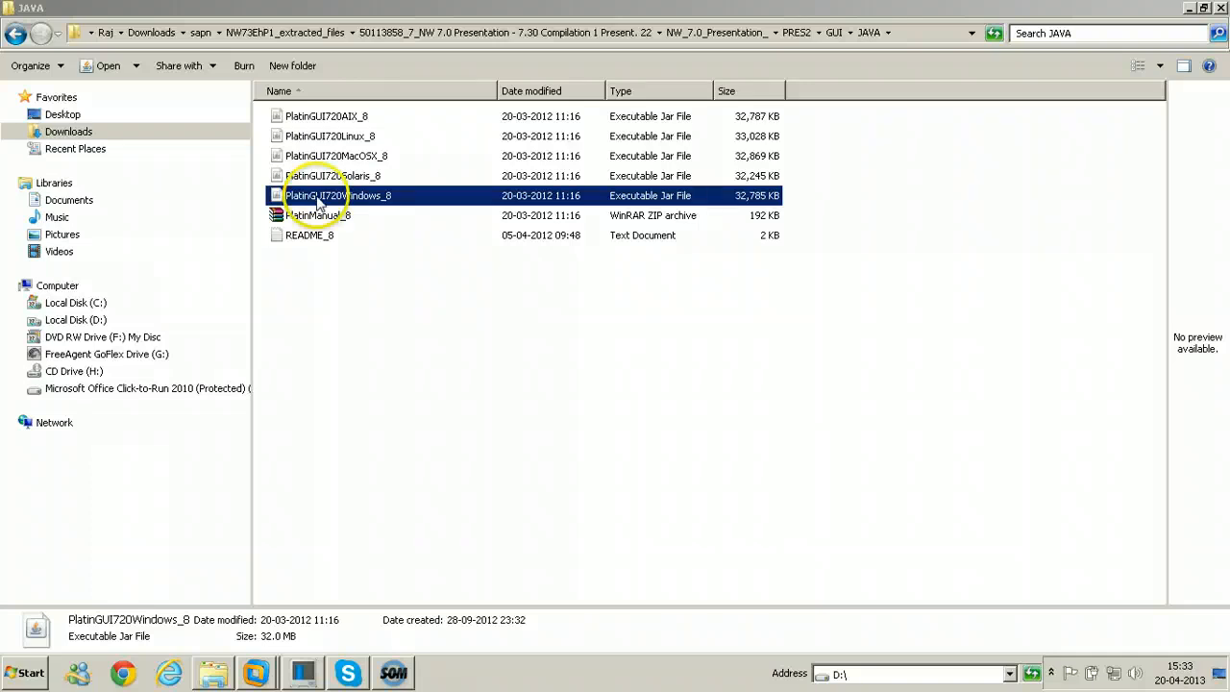
click(17, 34)
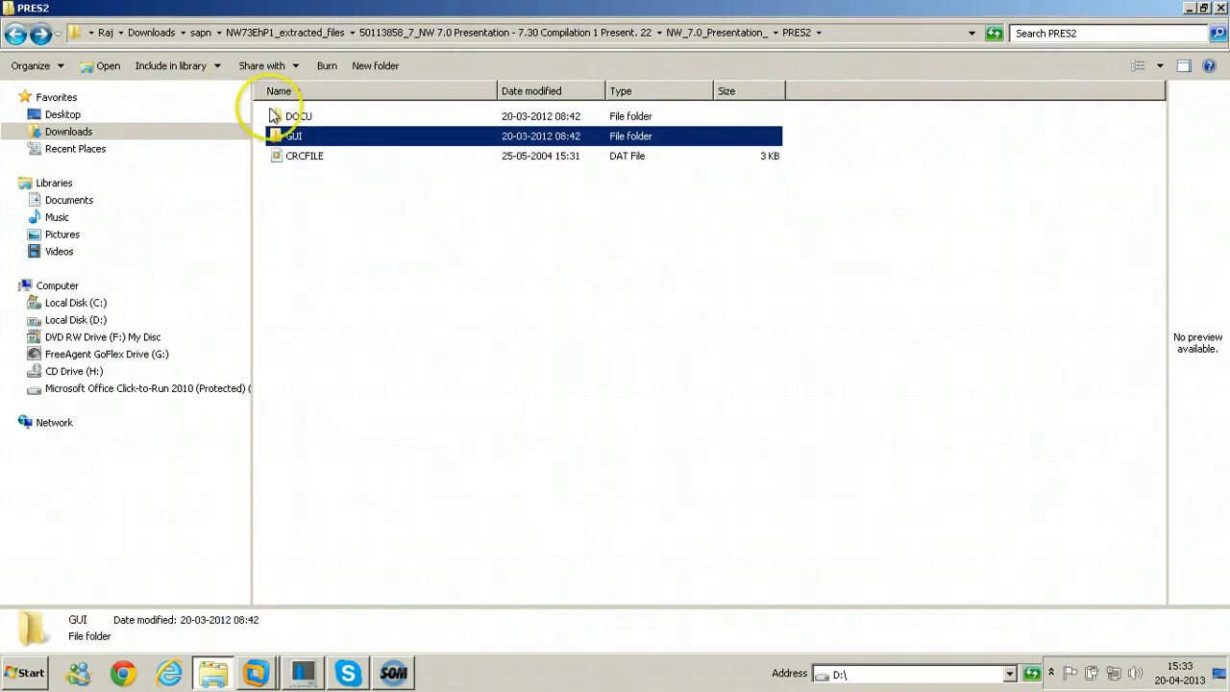
double_click(298, 115)
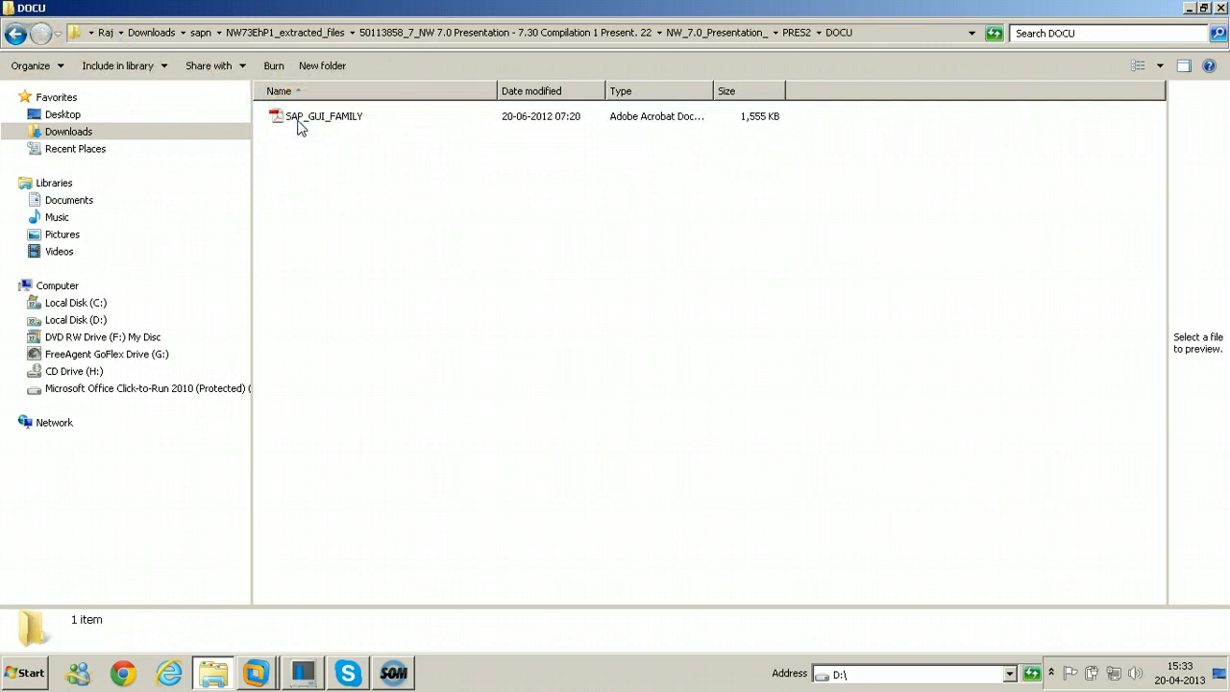
right_click(323, 115)
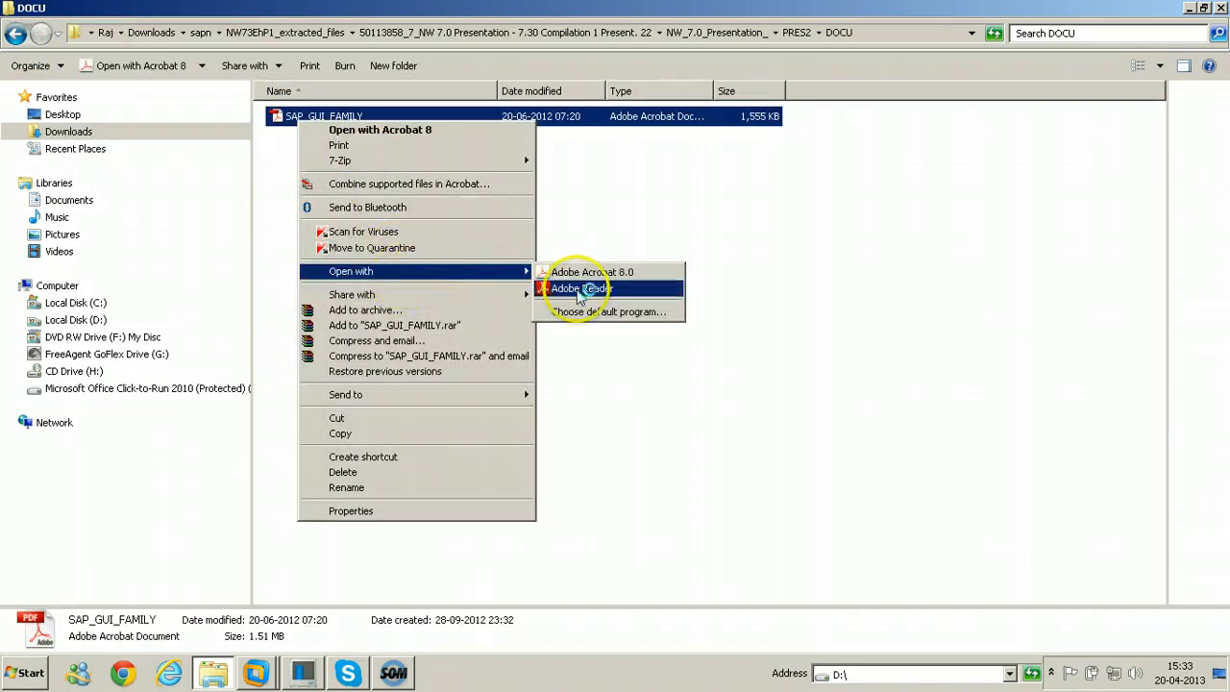
click(577, 289)
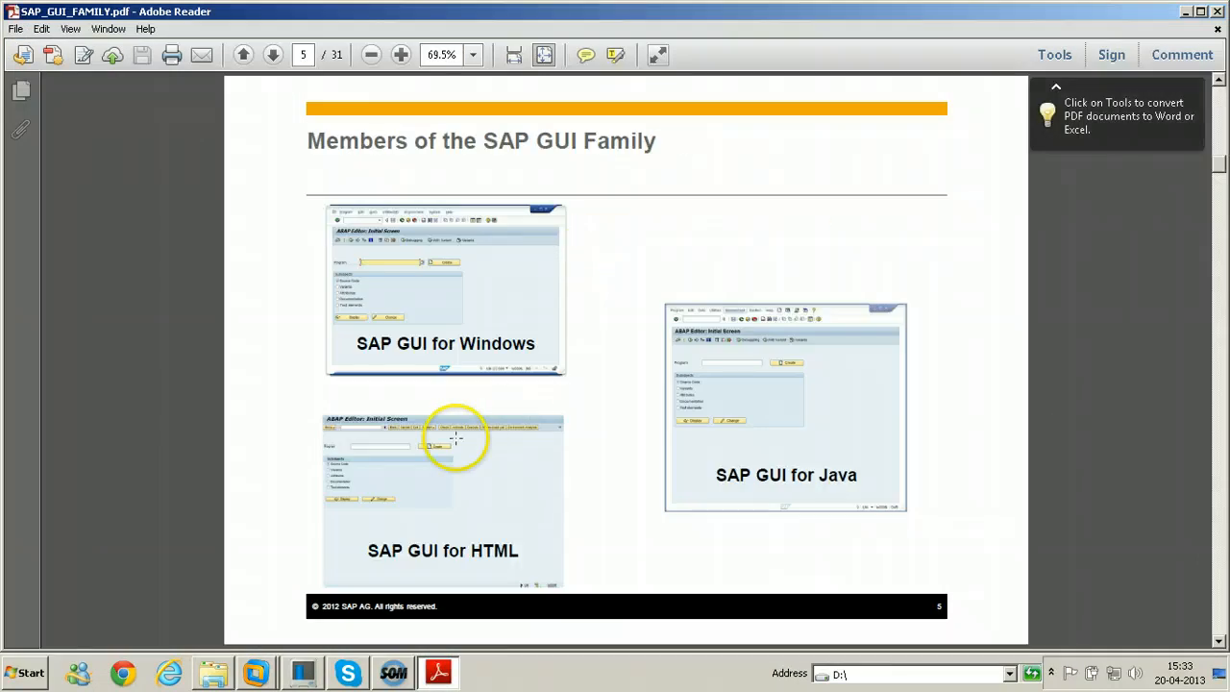
mouse_move(376, 563)
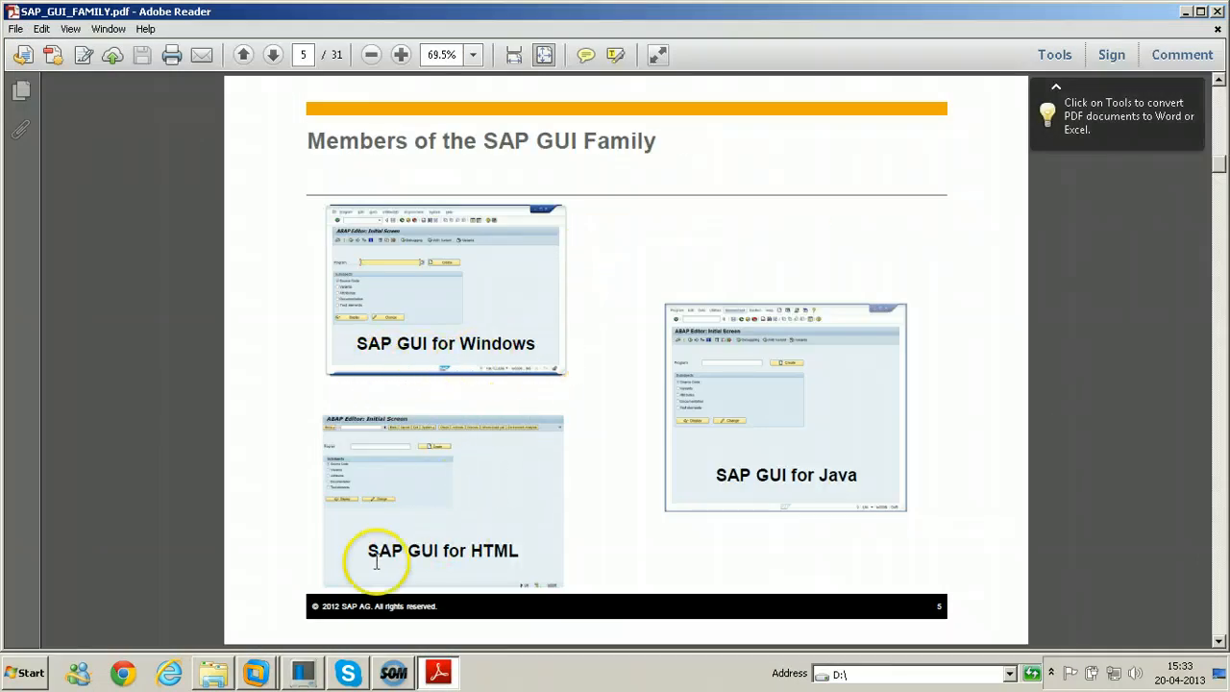
mouse_move(882, 474)
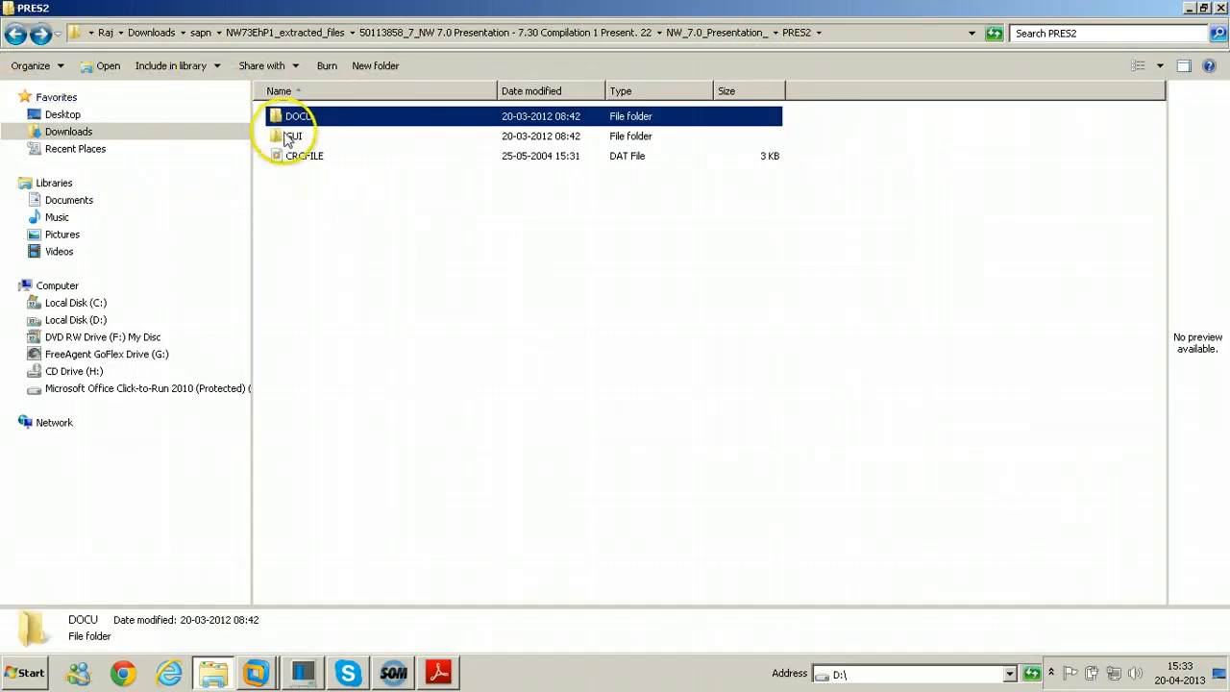
Open GUI > JAVA and select the PlatinGUI720Windows_8 installer jar
double_click(292, 136)
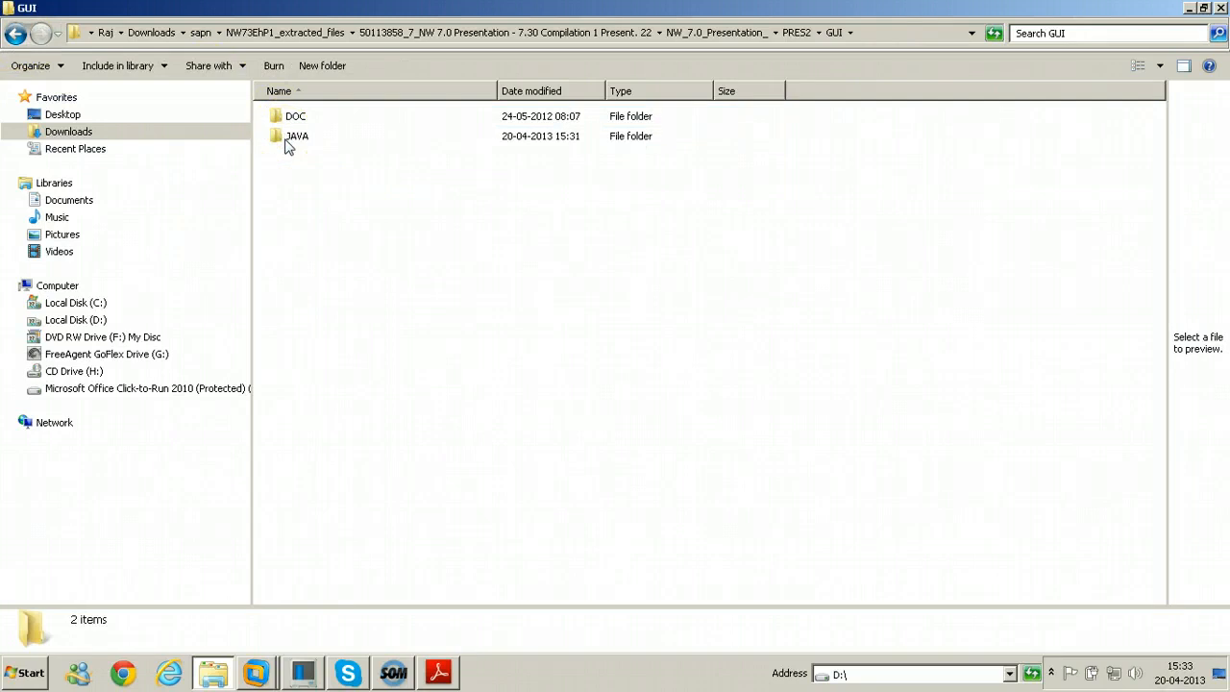
double_click(296, 136)
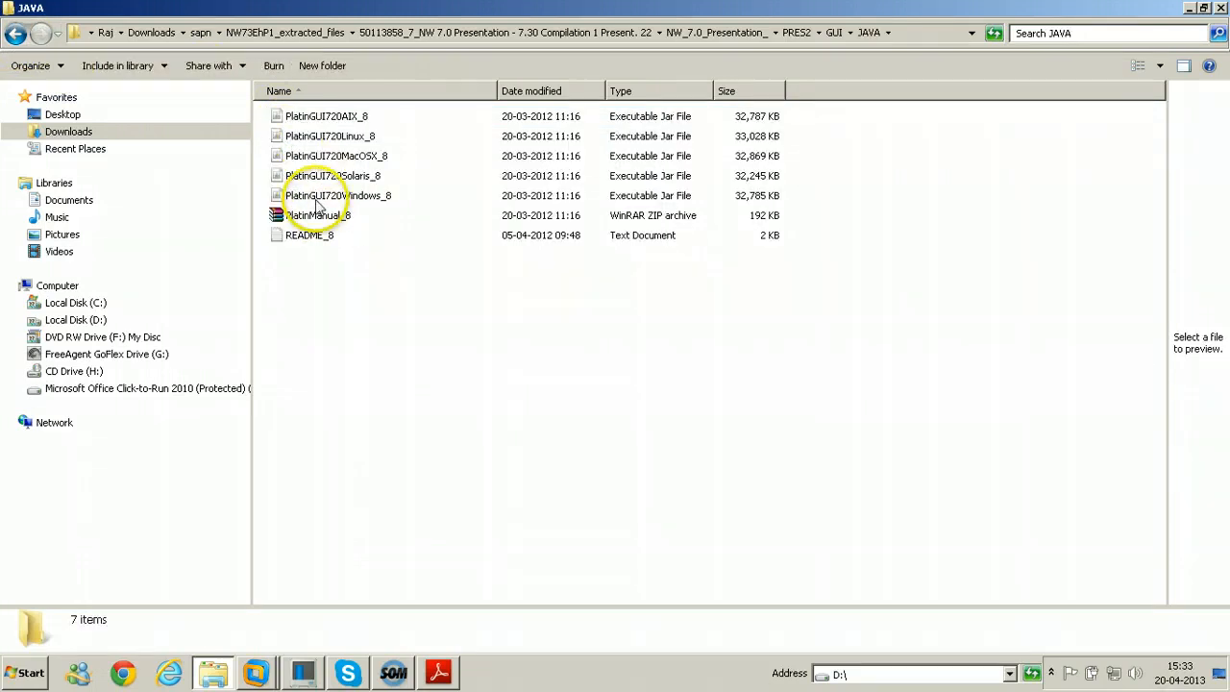
click(332, 195)
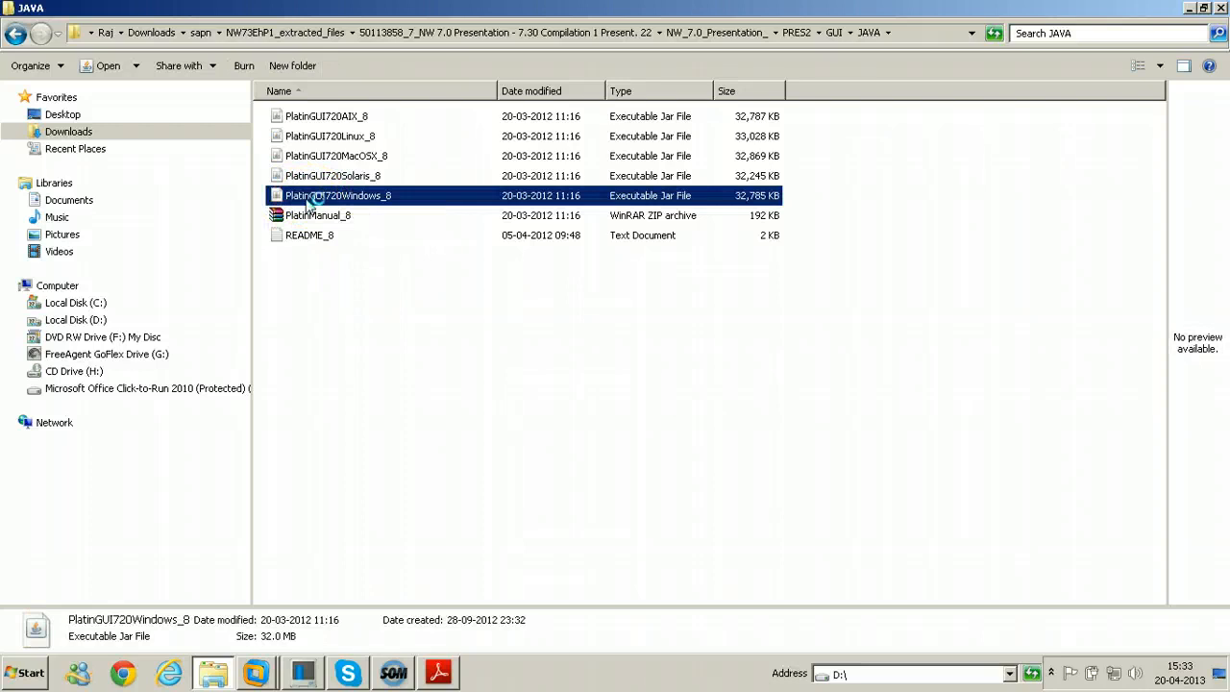
Install SAPGUI for Java 7.20 rev 8 into C:\Users\Raj\SAP Clients and dismiss the completion notice
double_click(311, 195)
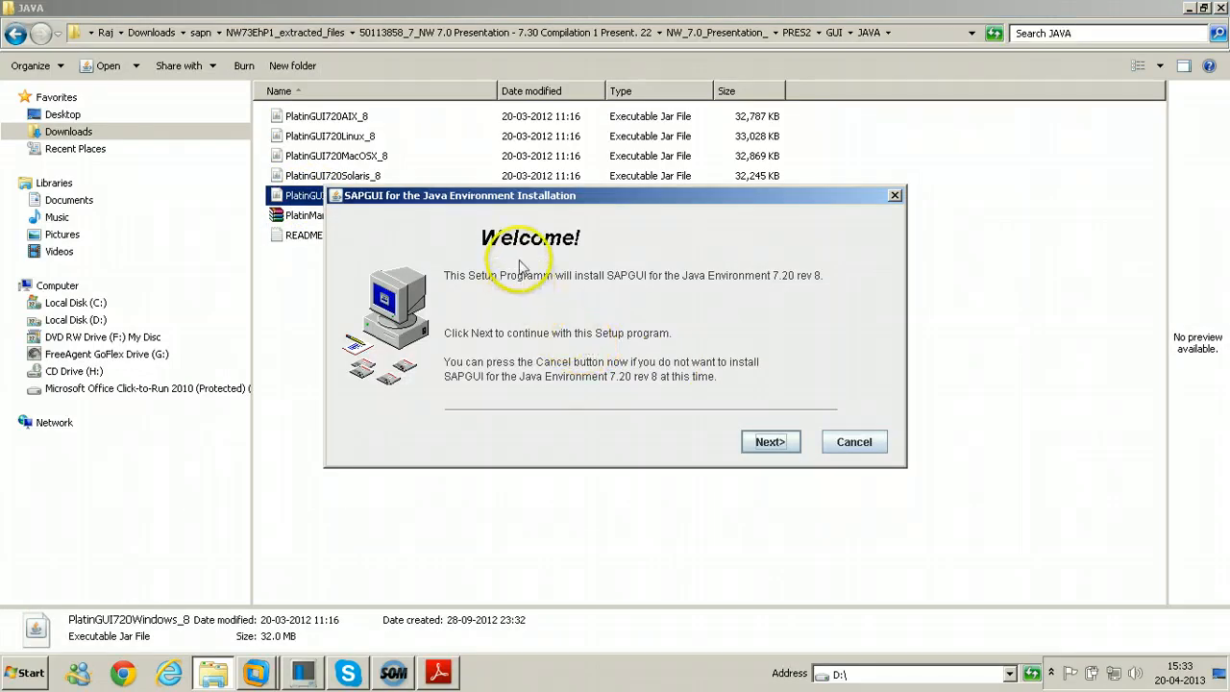
mouse_move(458, 220)
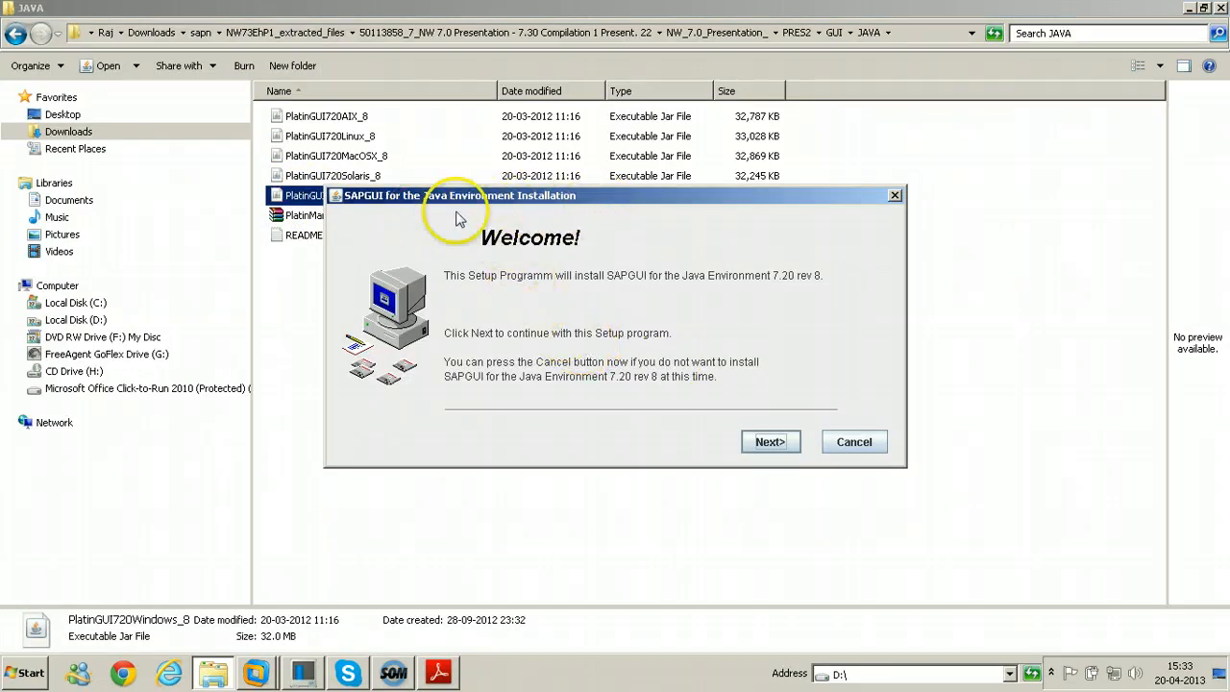
mouse_move(573, 253)
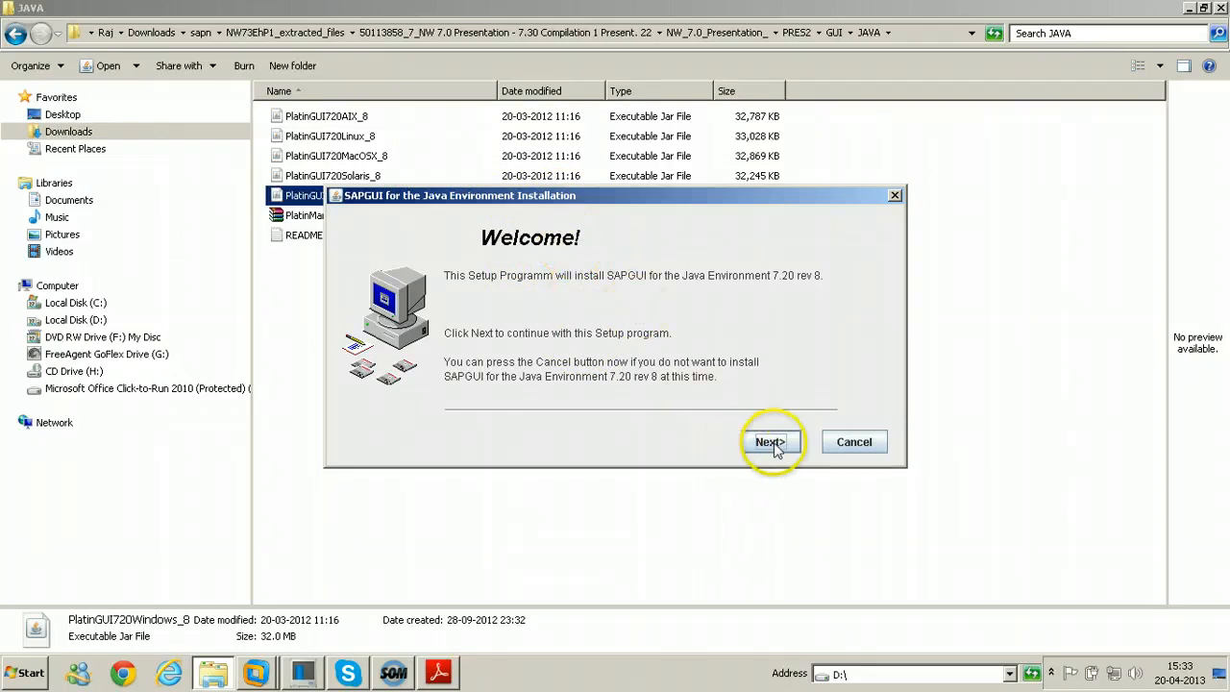
click(770, 441)
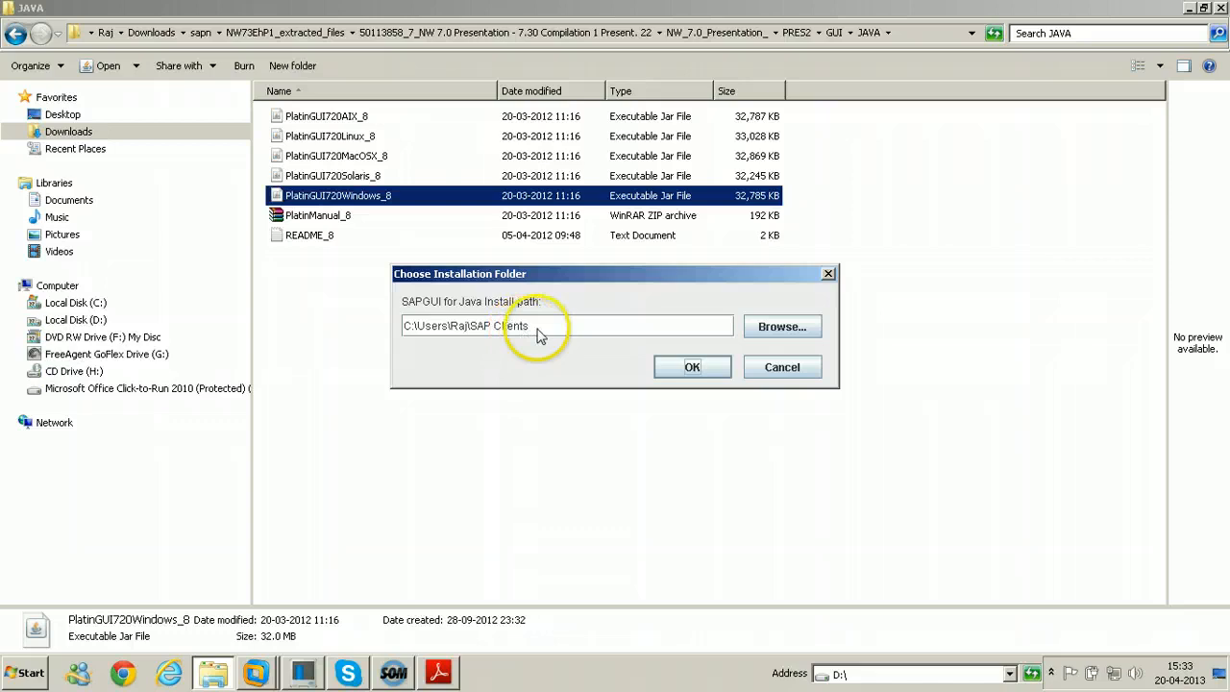
click(692, 366)
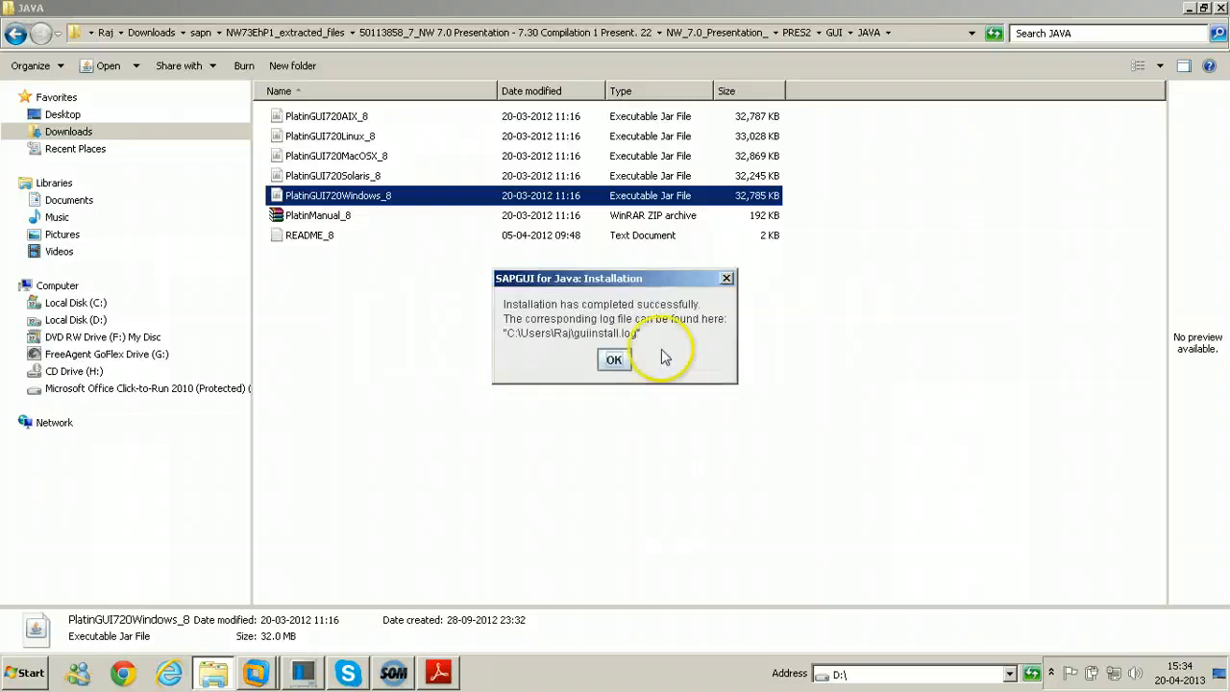
mouse_move(673, 322)
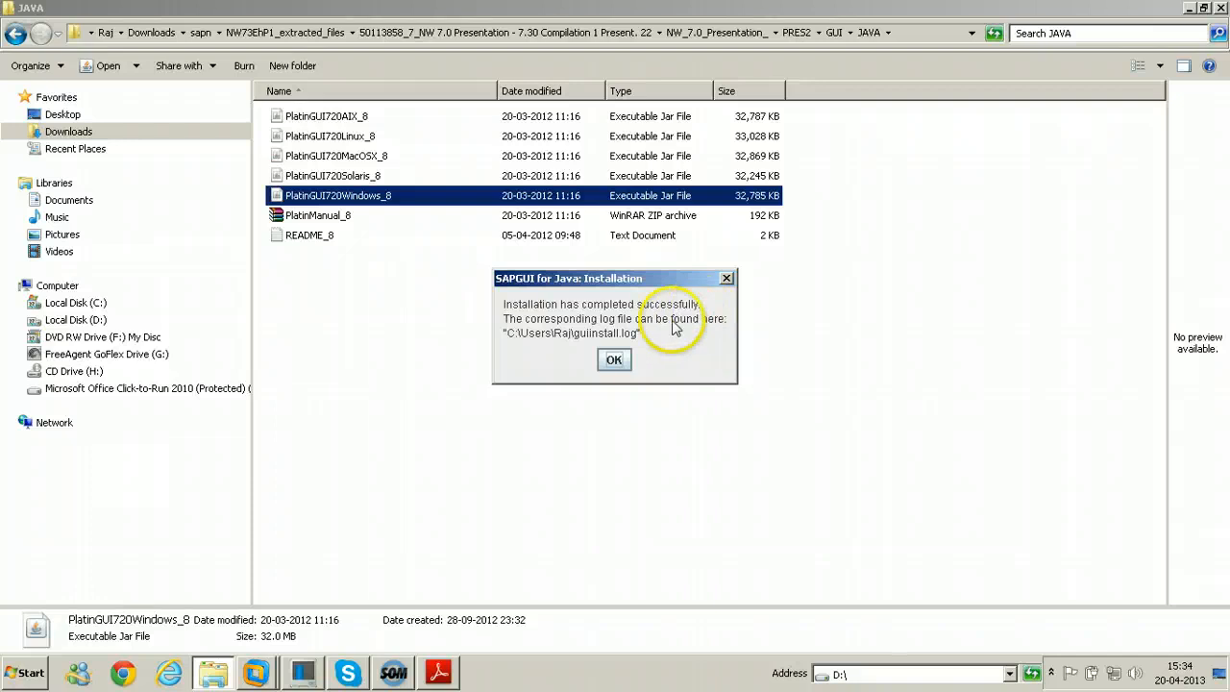
mouse_move(717, 332)
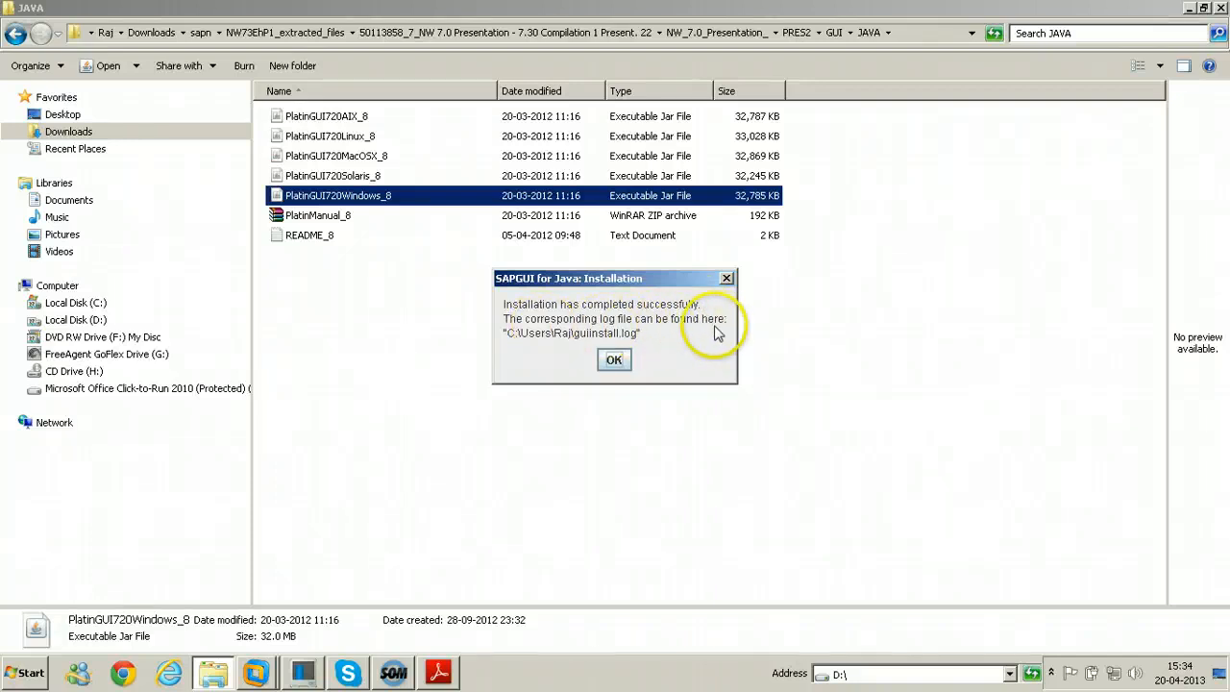
click(614, 359)
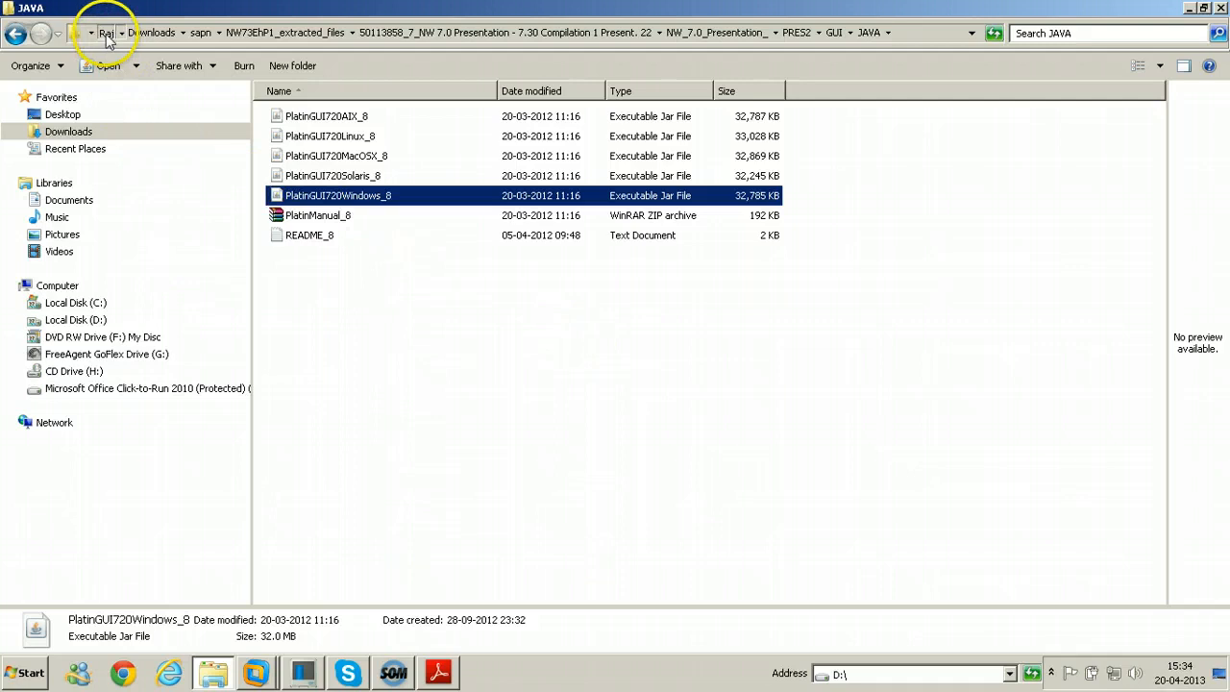
Go from the user folder into SAP Clients to view the new SAPGUI for Java folders
click(96, 35)
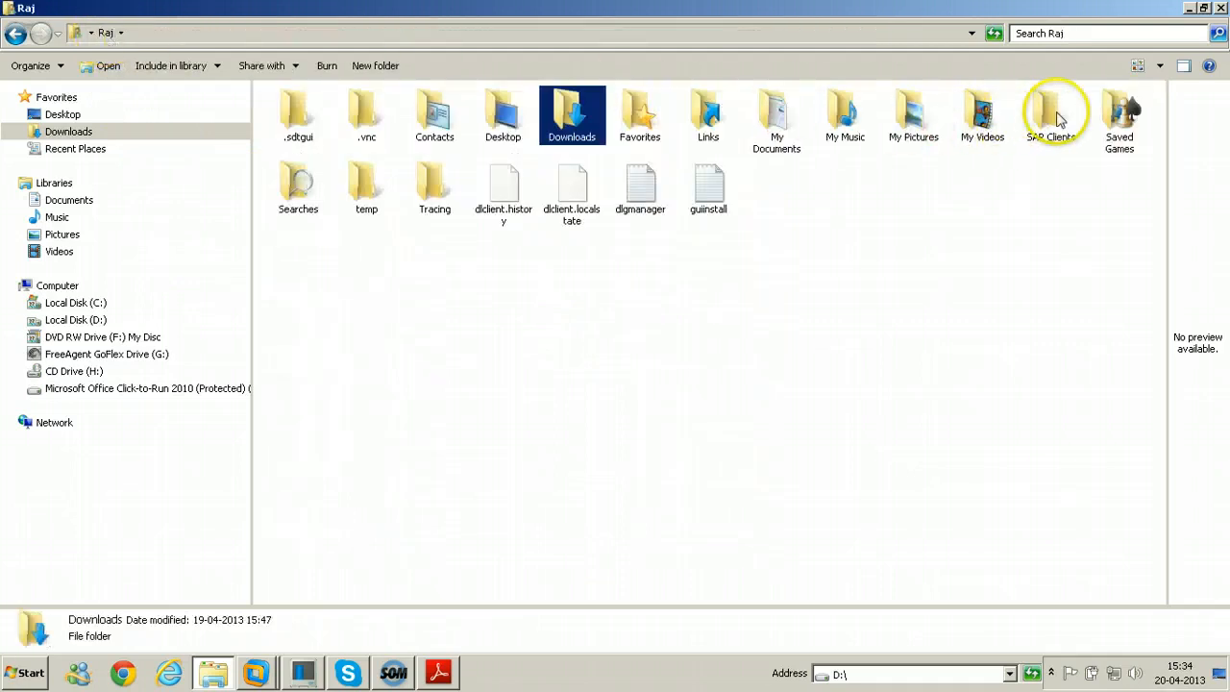
double_click(1051, 110)
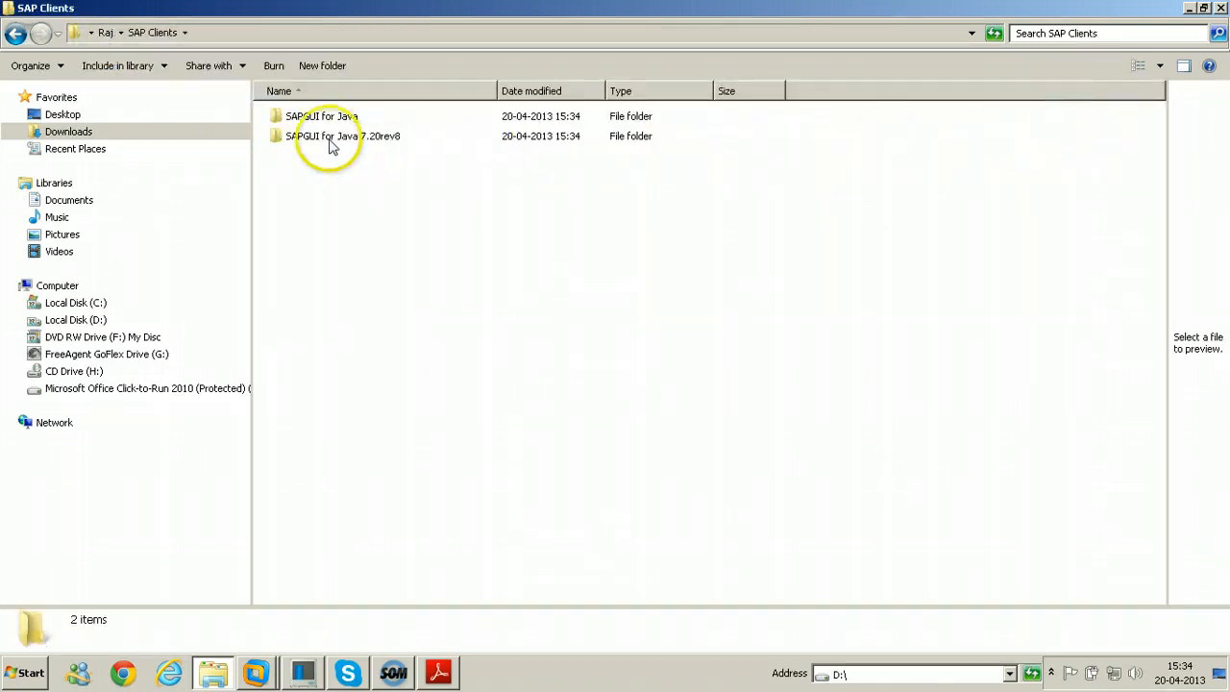
drag(317, 115, 557, 192)
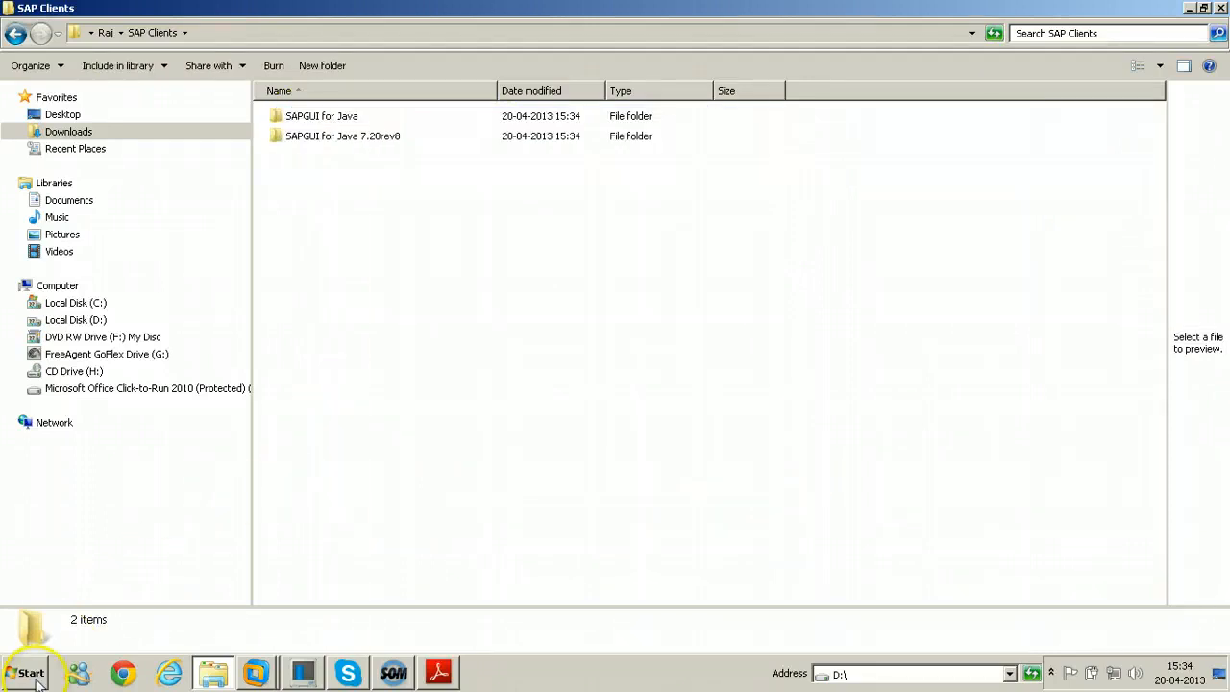
Launch SAPGUI for Java 7.20rev8 from the Start menu's SAP Clients folder
click(32, 671)
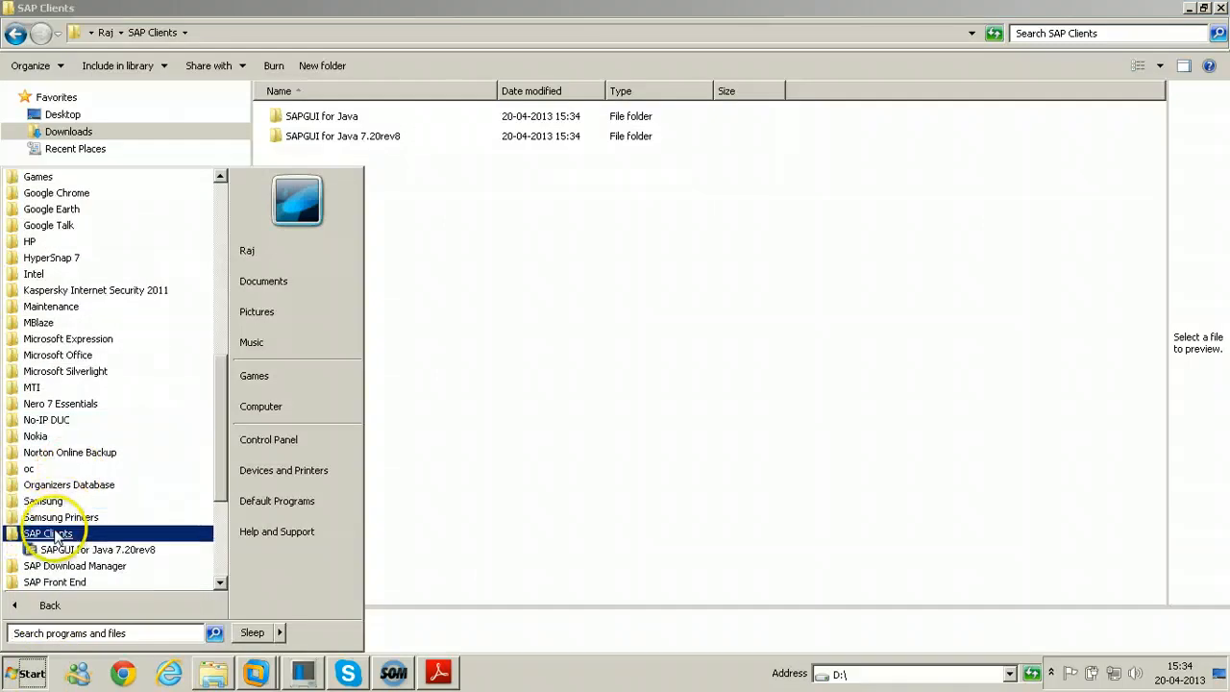
click(96, 549)
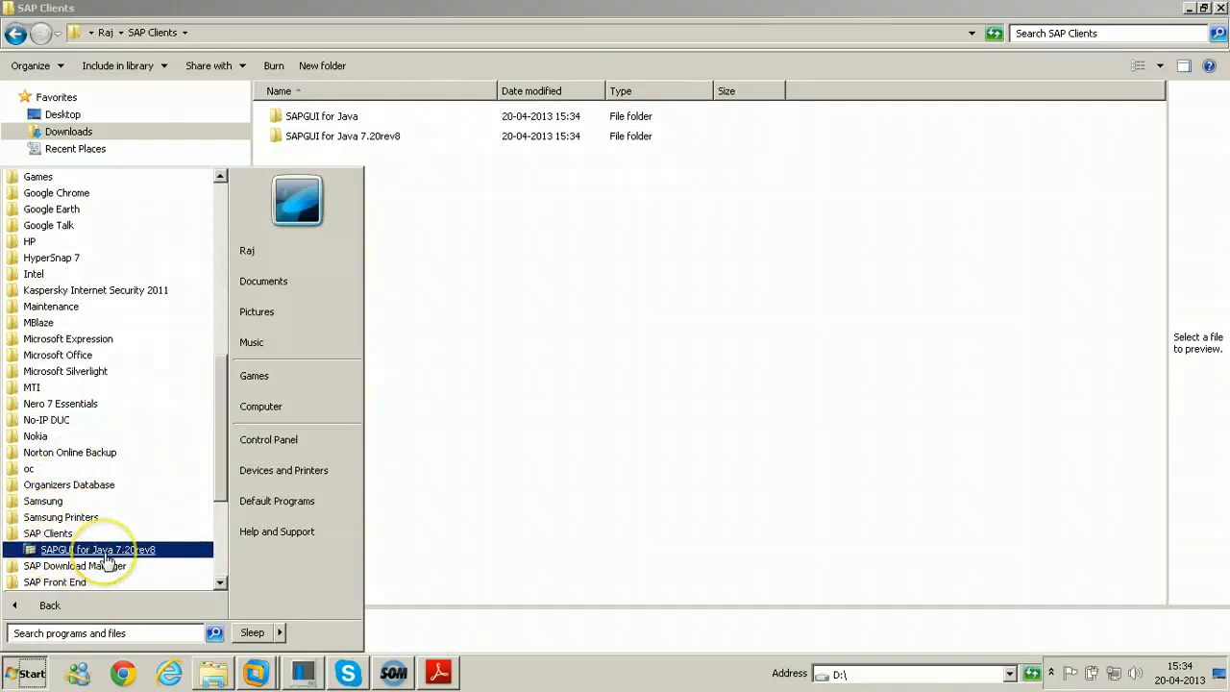
double_click(97, 550)
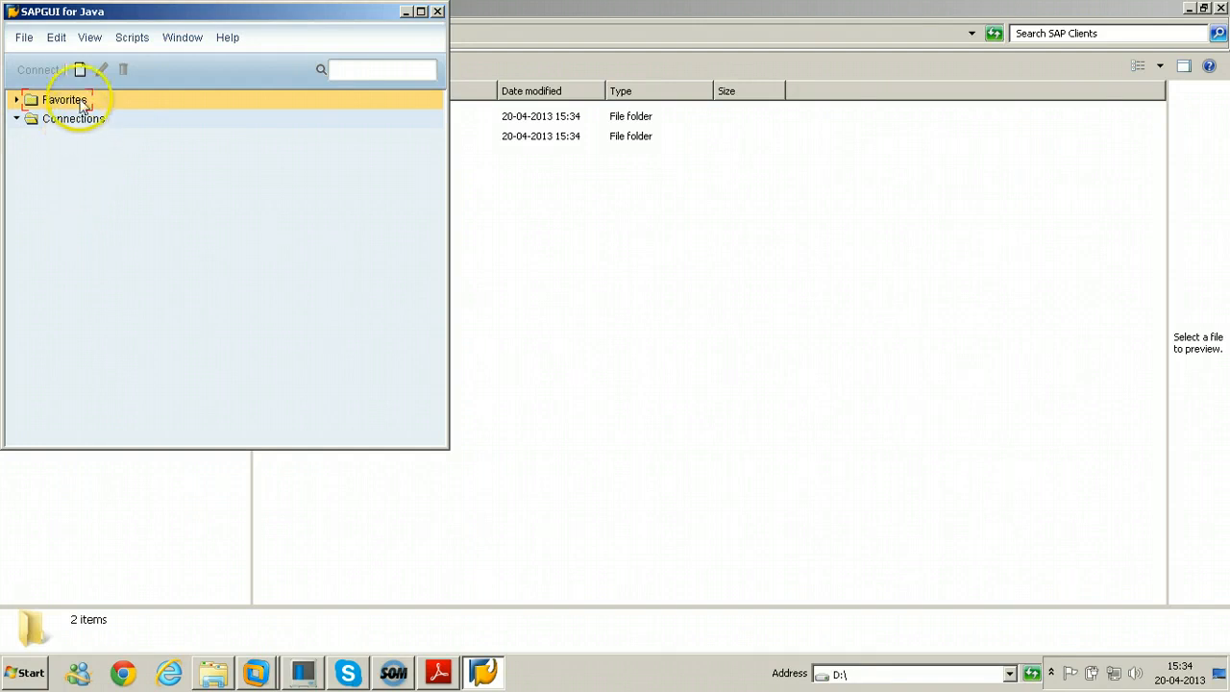
mouse_move(80, 71)
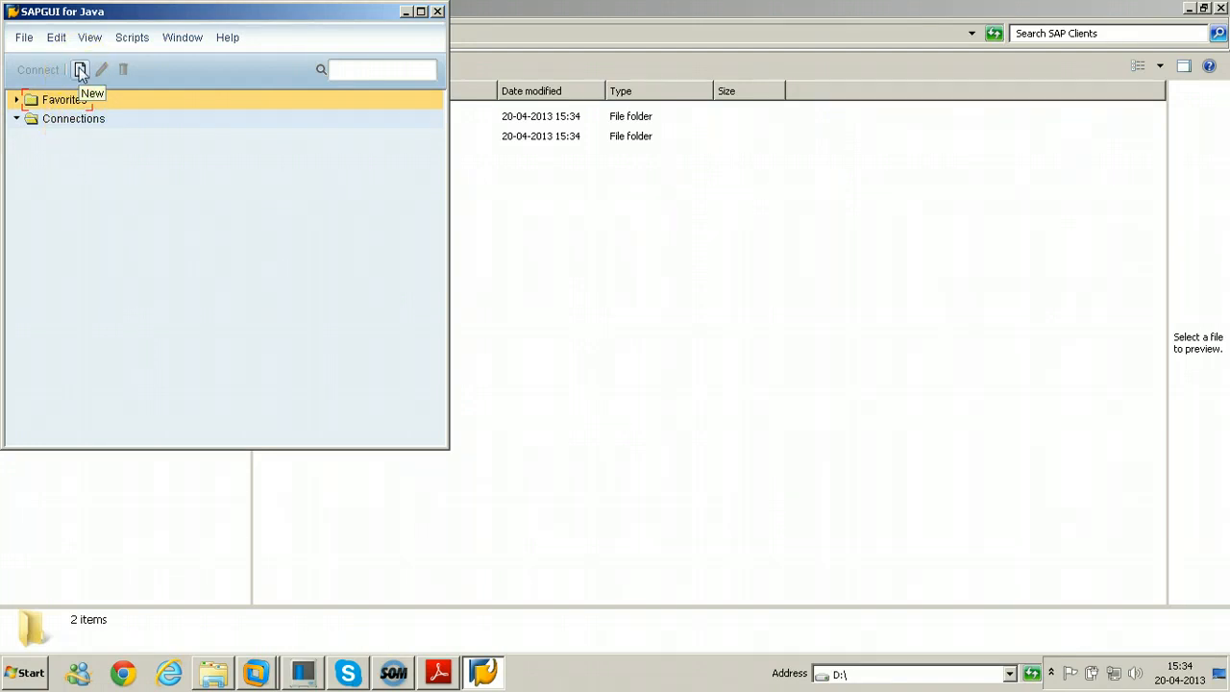
mouse_move(189, 493)
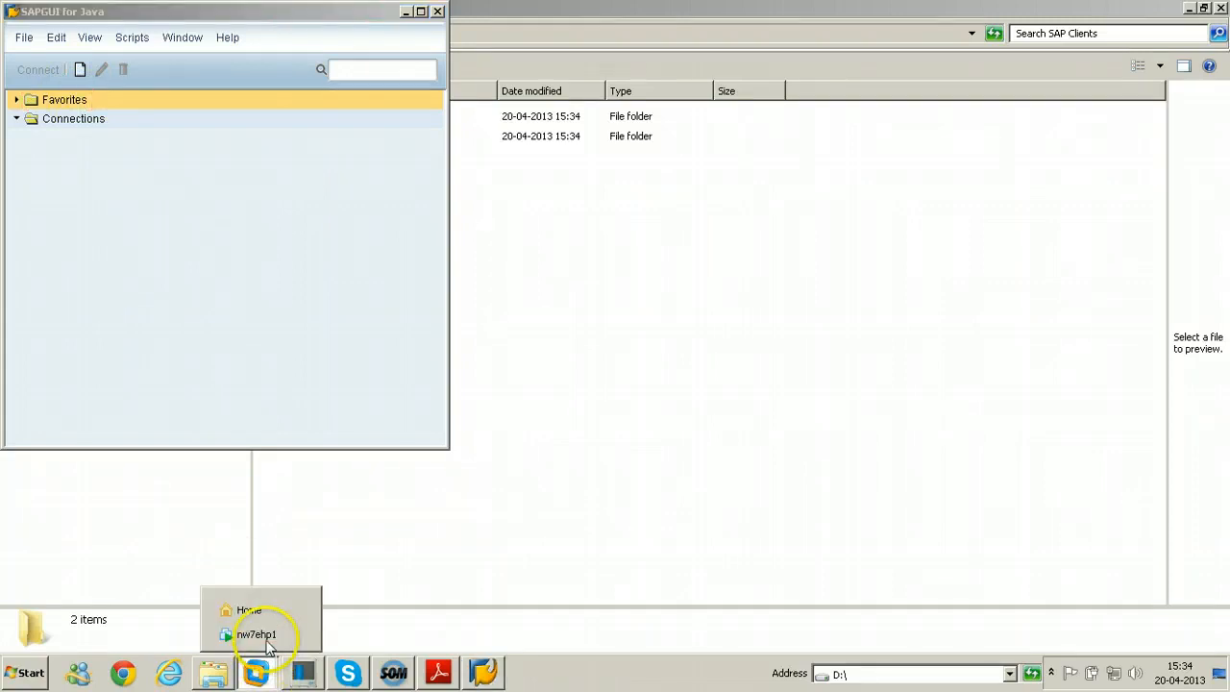
Check instance nw7ehp1 0 of NWD in the nw7ehp1 VM, then return to SAPGUI for Java
click(255, 634)
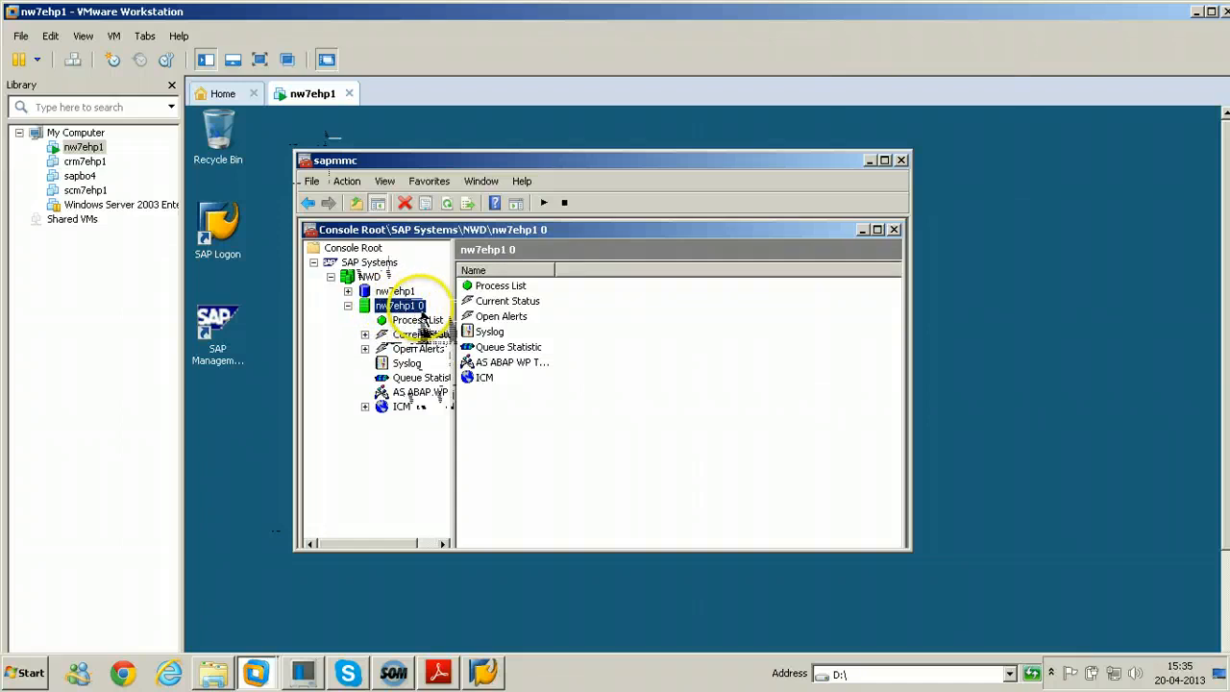
click(399, 306)
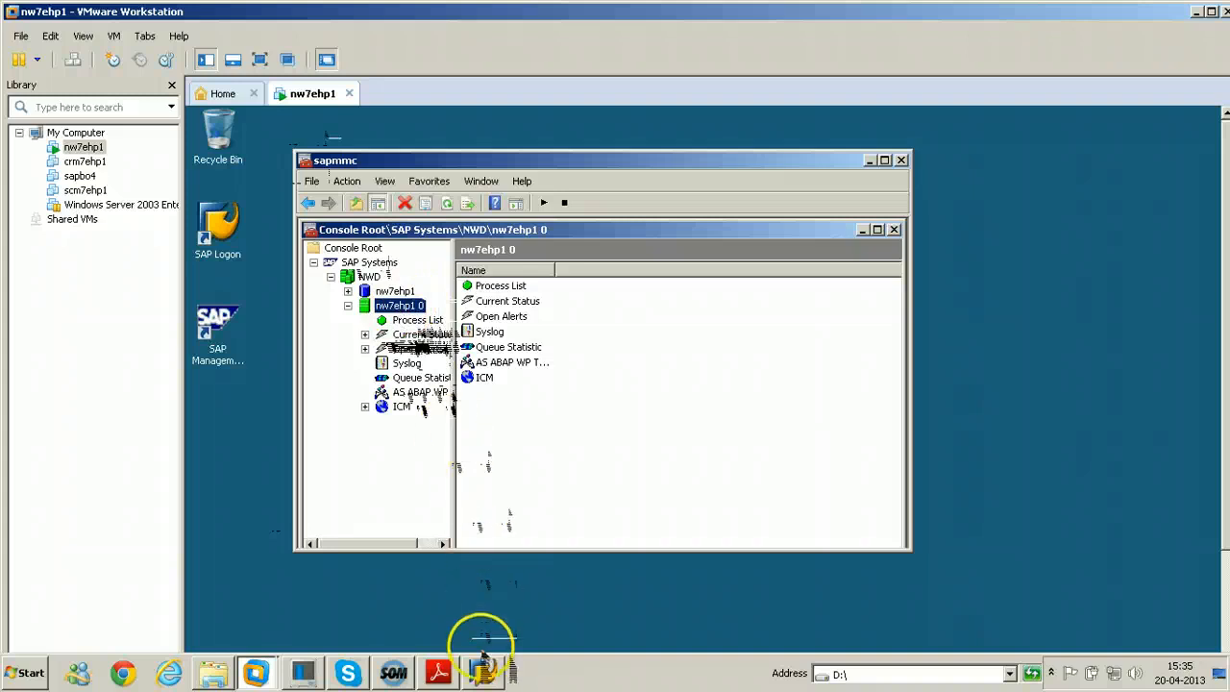
click(481, 673)
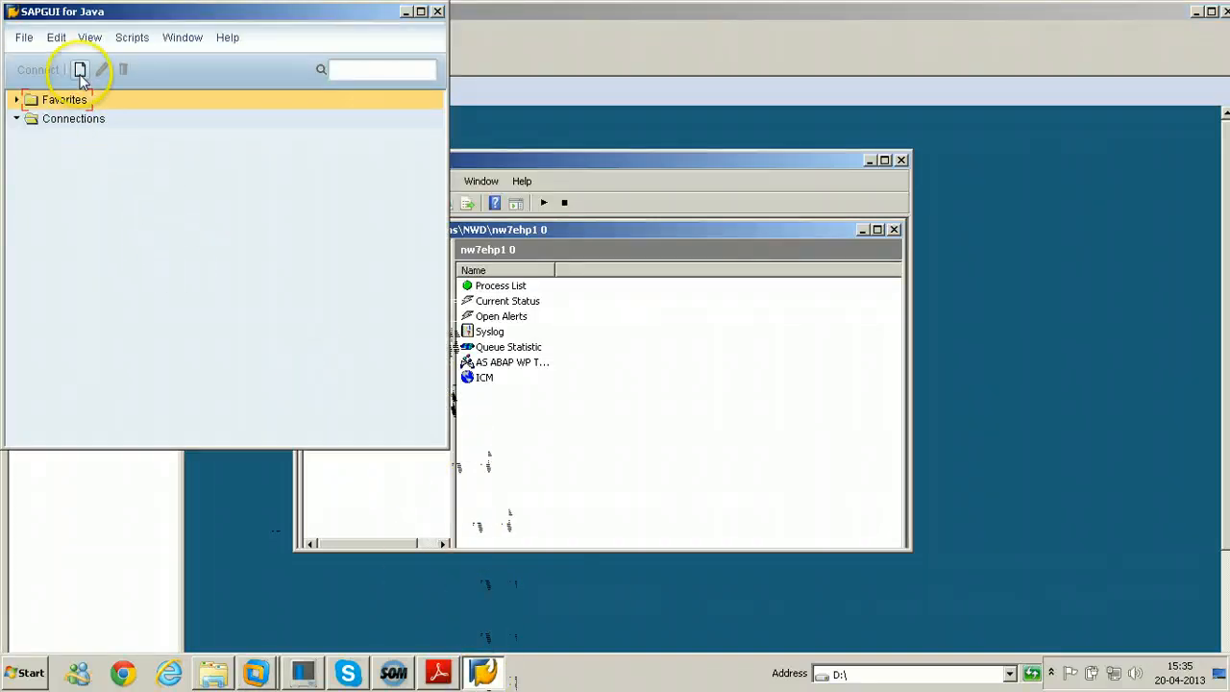
Create a new connection described as 'Netweaver 7.0 EHP1' with Expert Mode enabled
click(76, 73)
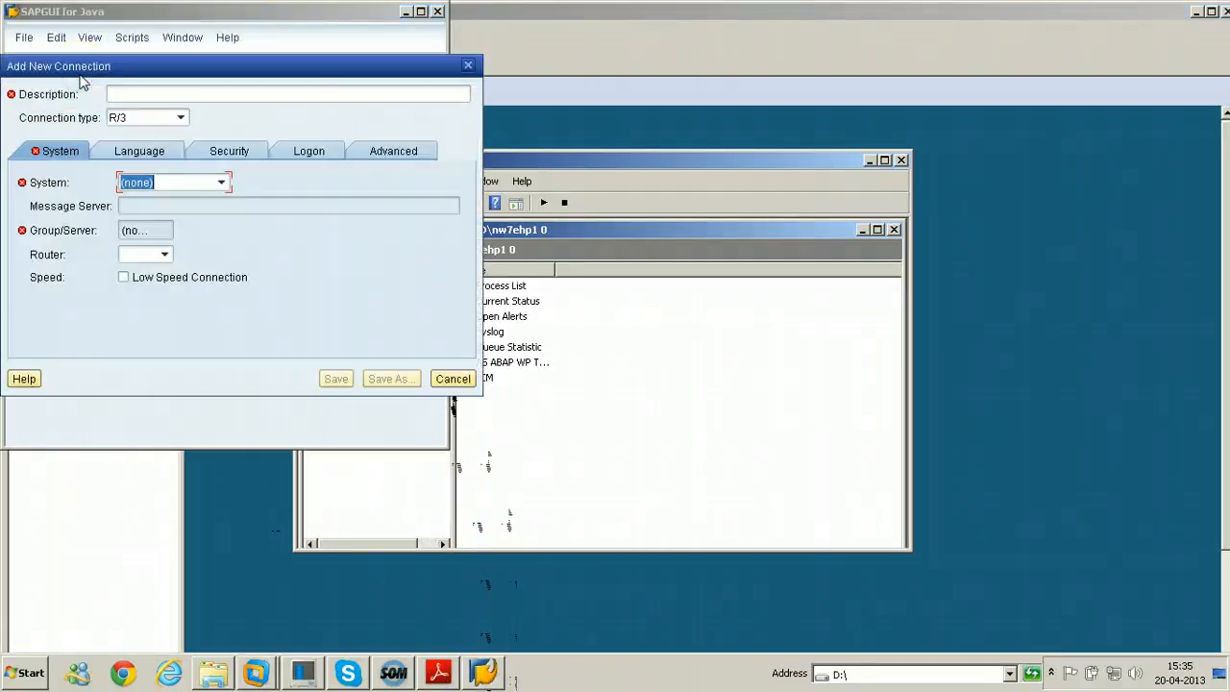
click(393, 150)
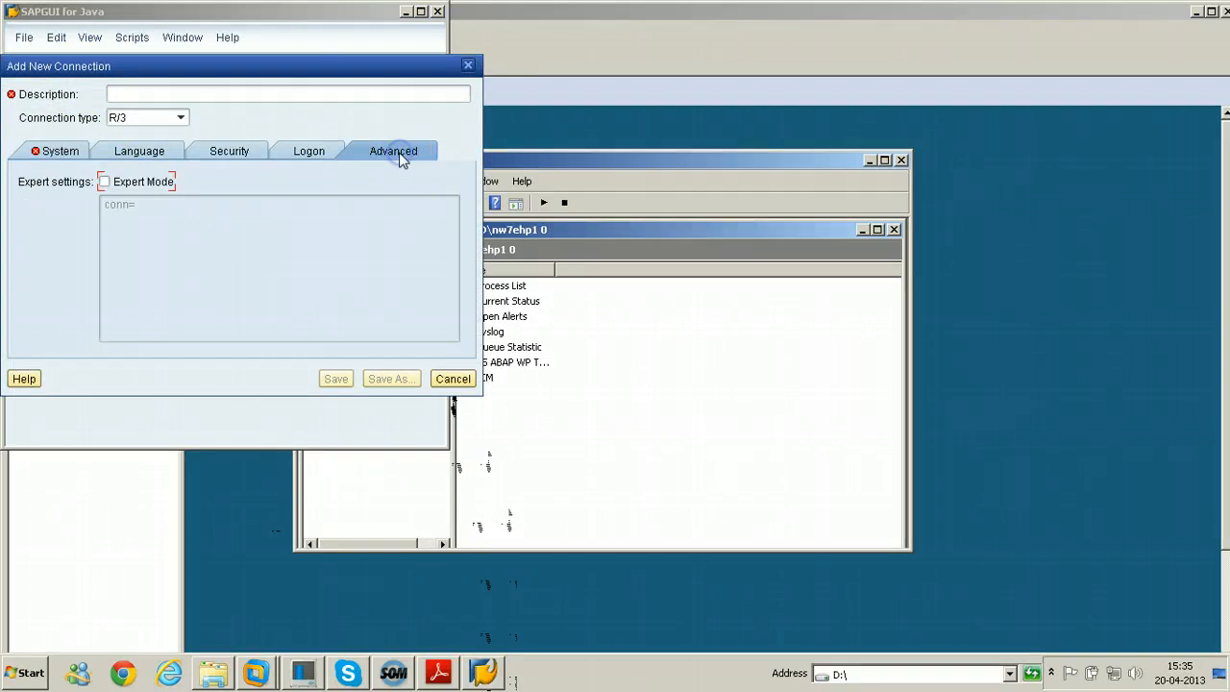
click(107, 182)
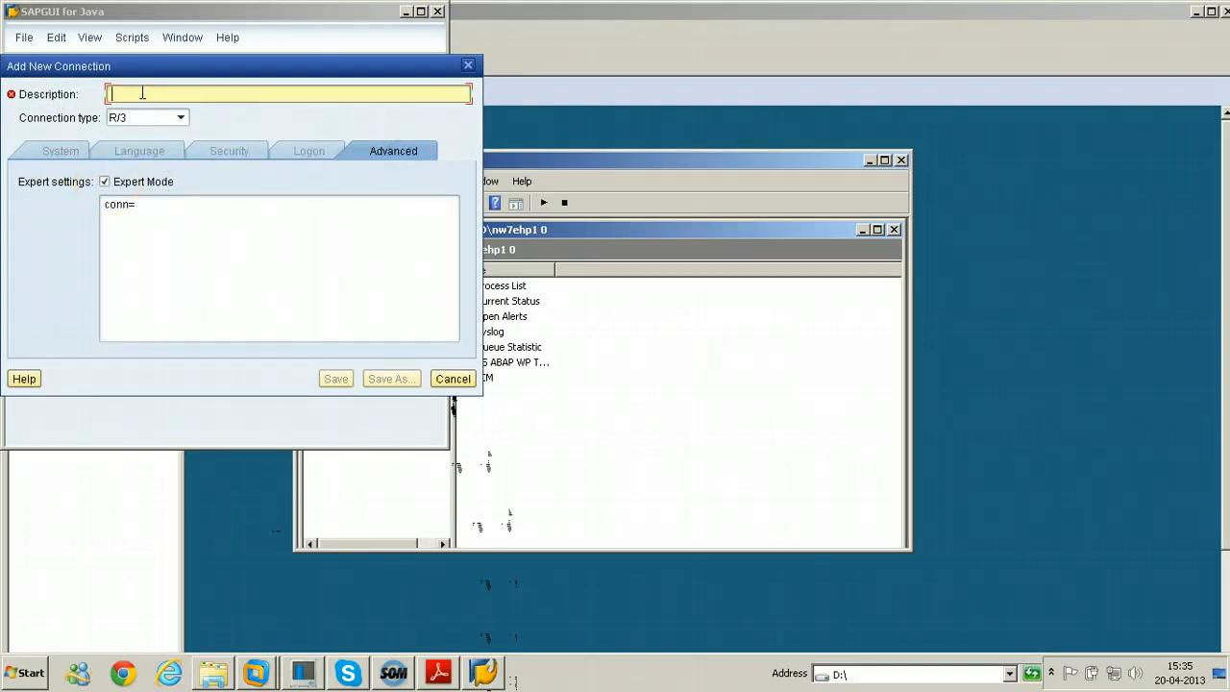
text(Netweaver)
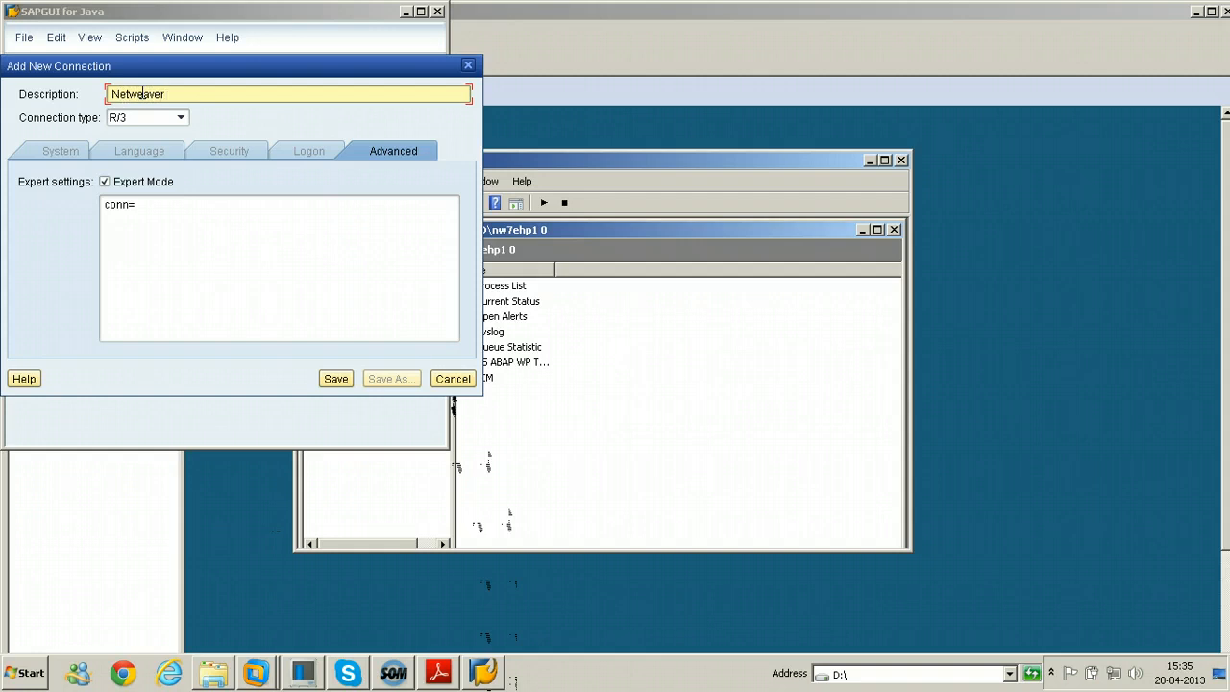
text(7.0 EHP1)
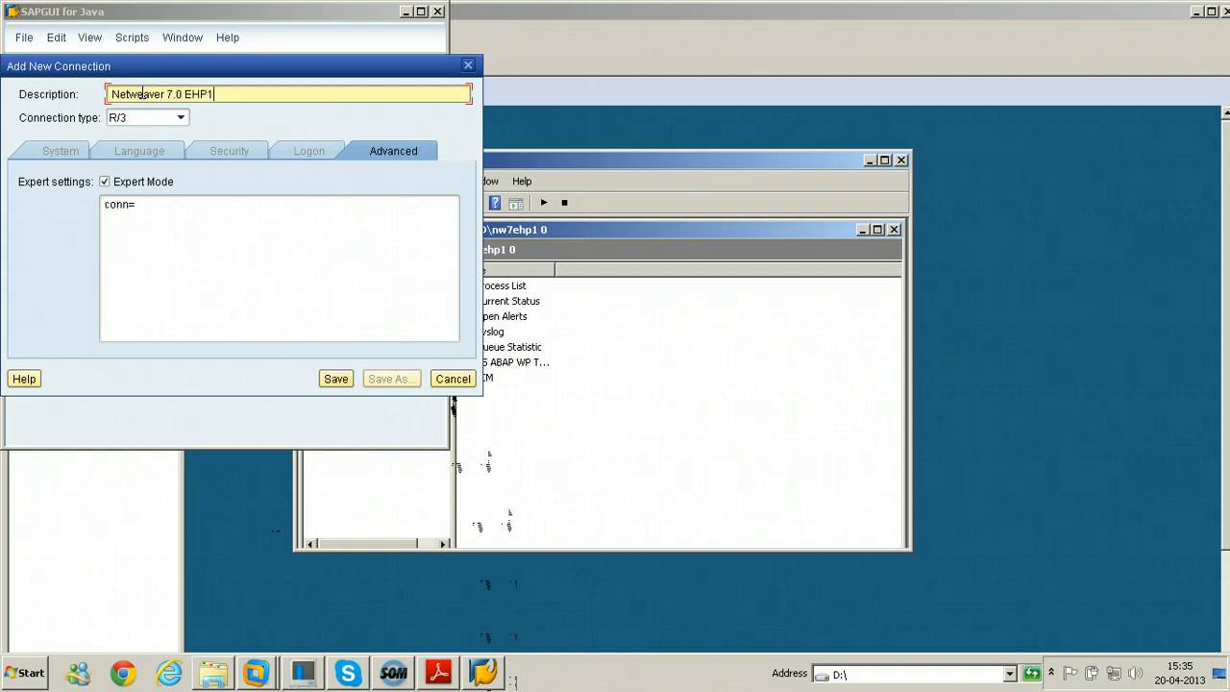
mouse_move(158, 203)
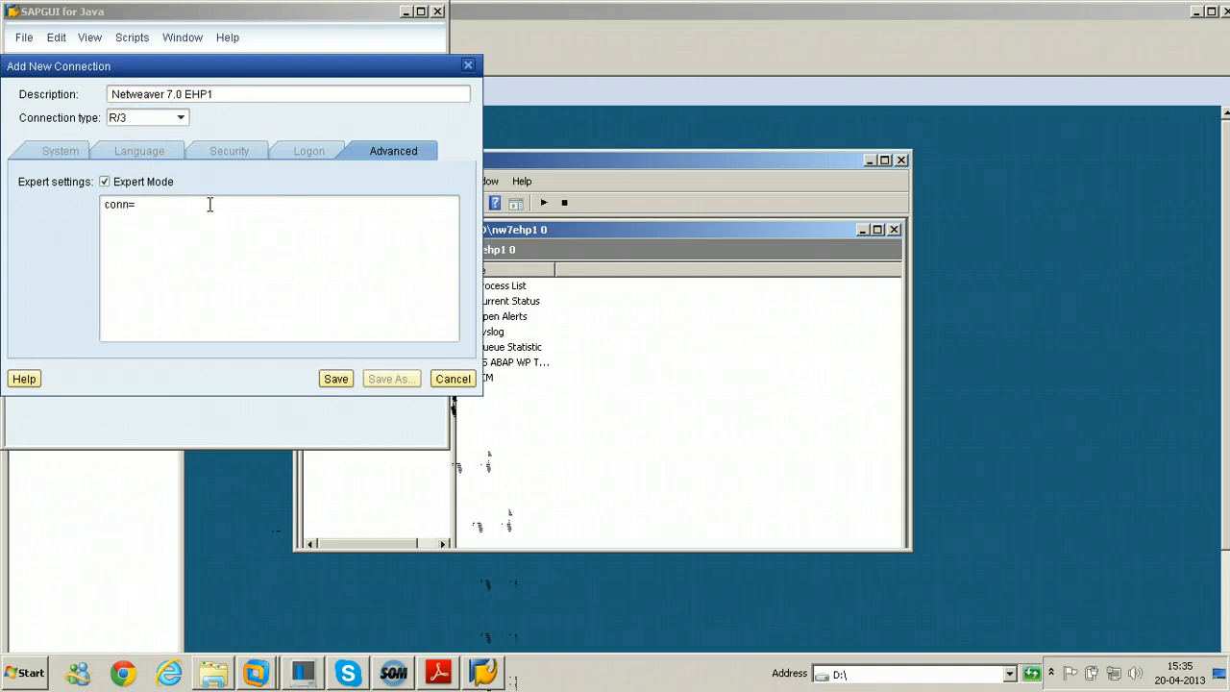
Enter the expert connection string /H/nw7ehp1/S/3200
text(/)
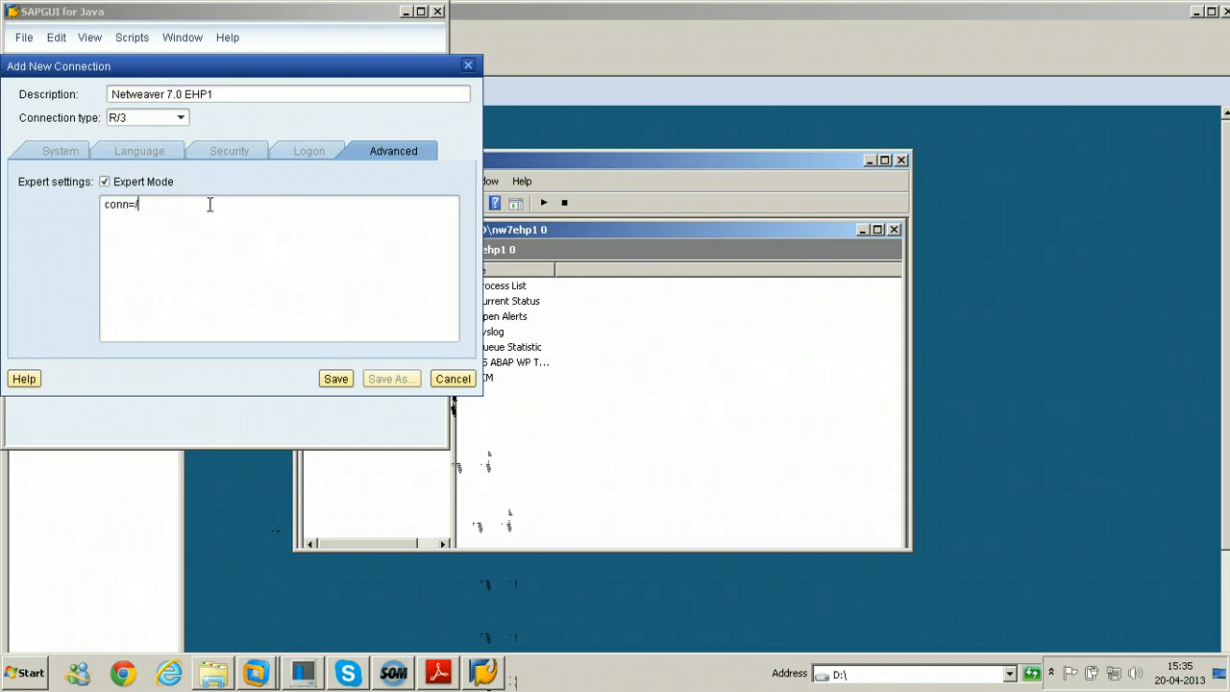
text(H)
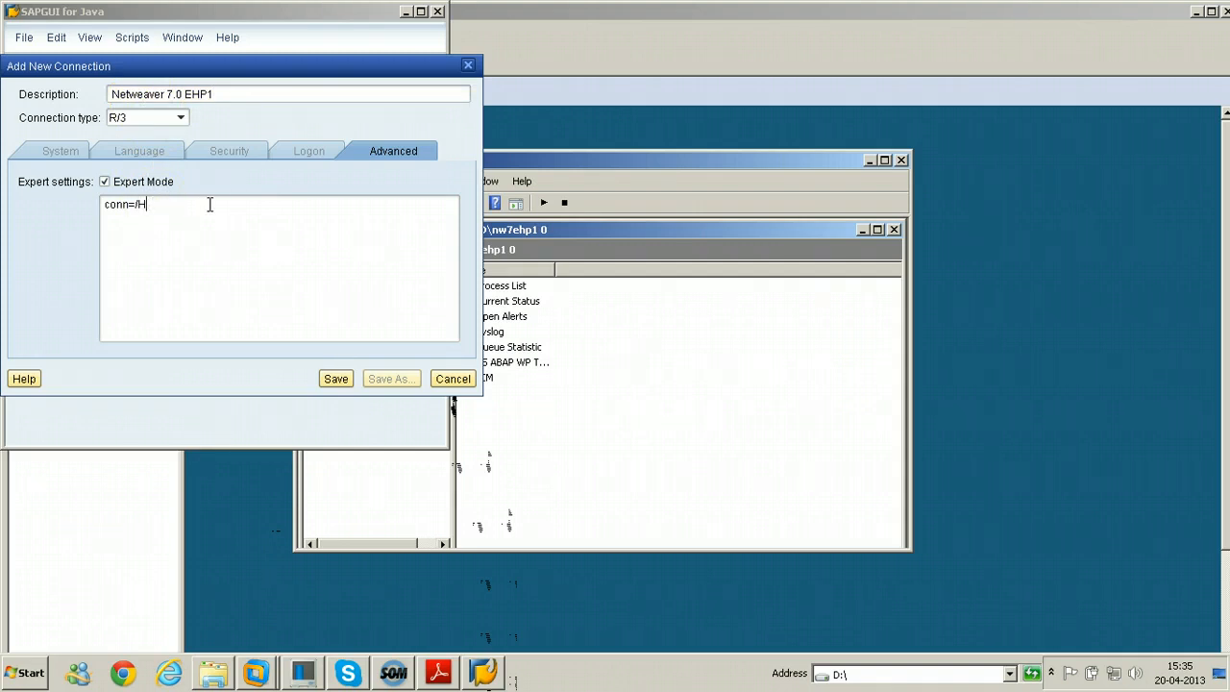
text(/)
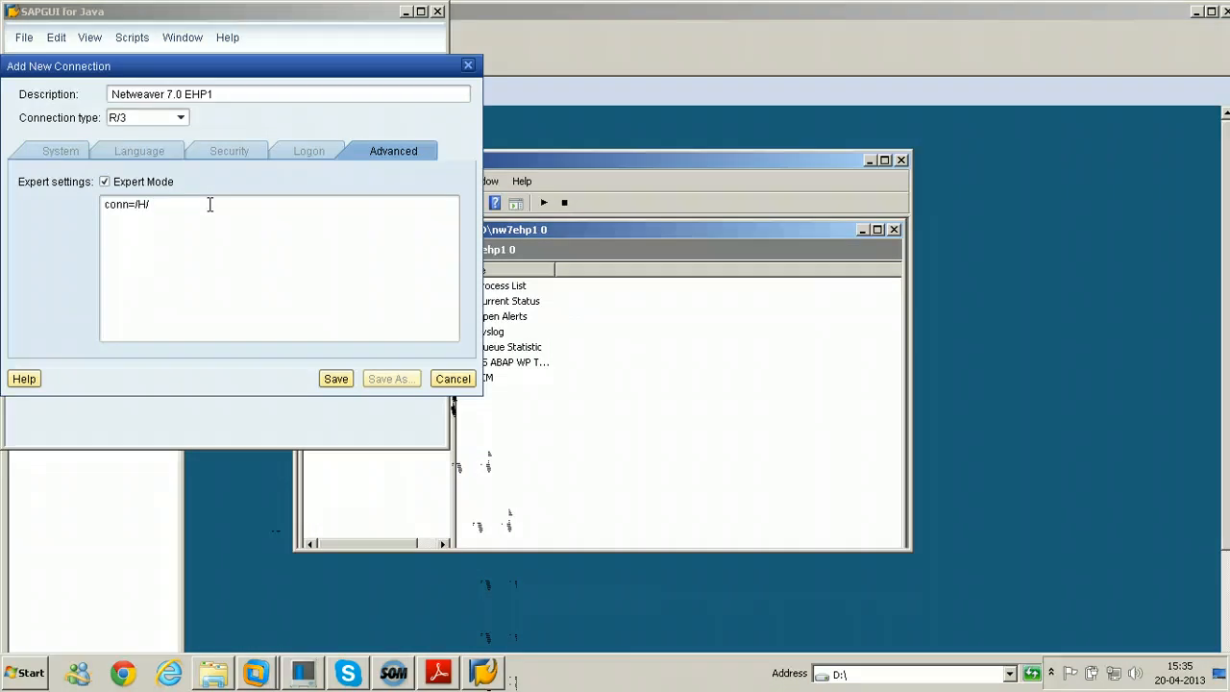
text(n)
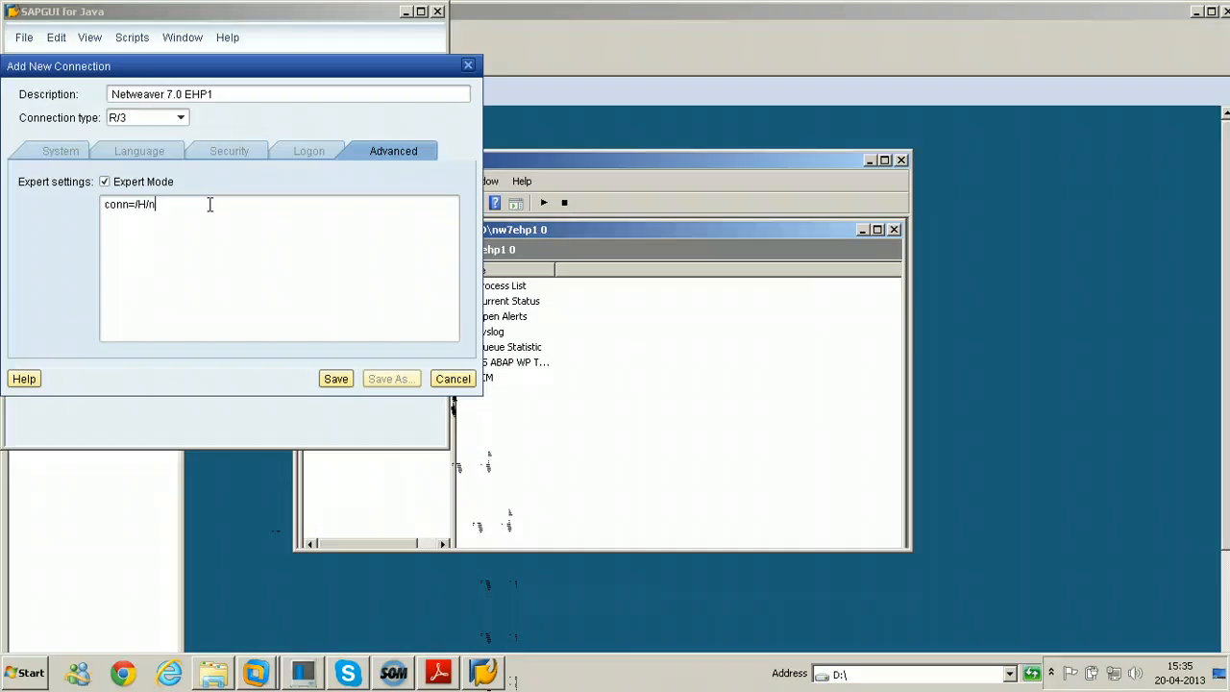
text(w7eh)
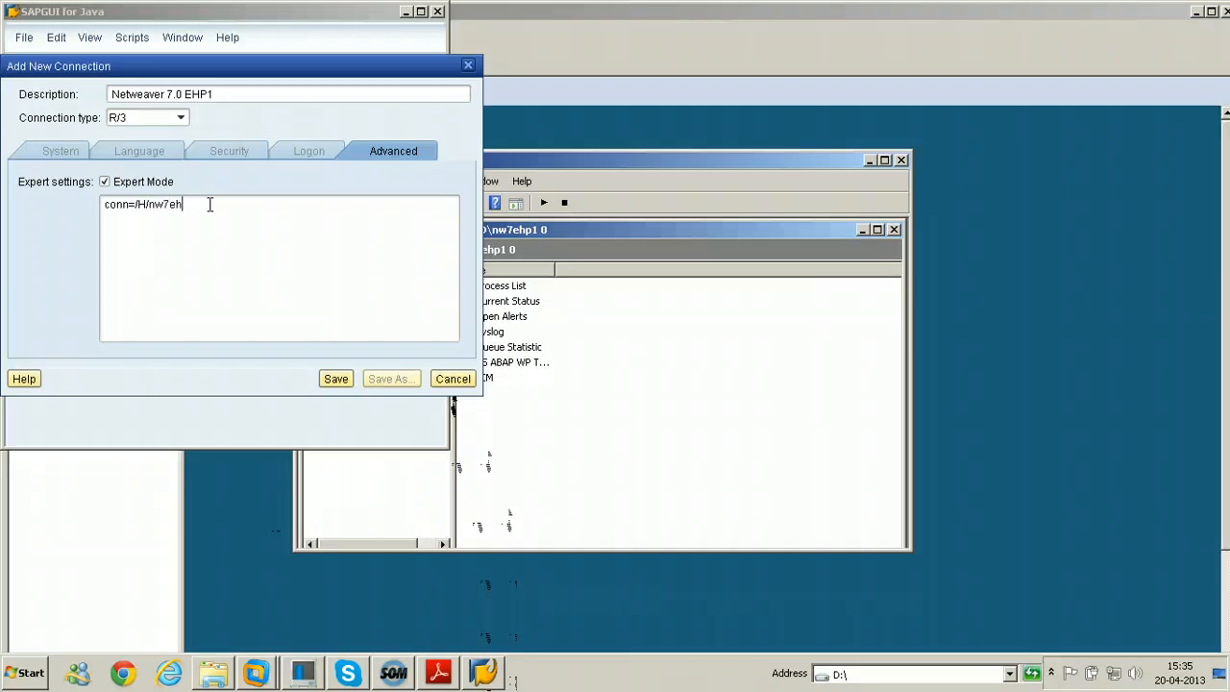
text(p1/)
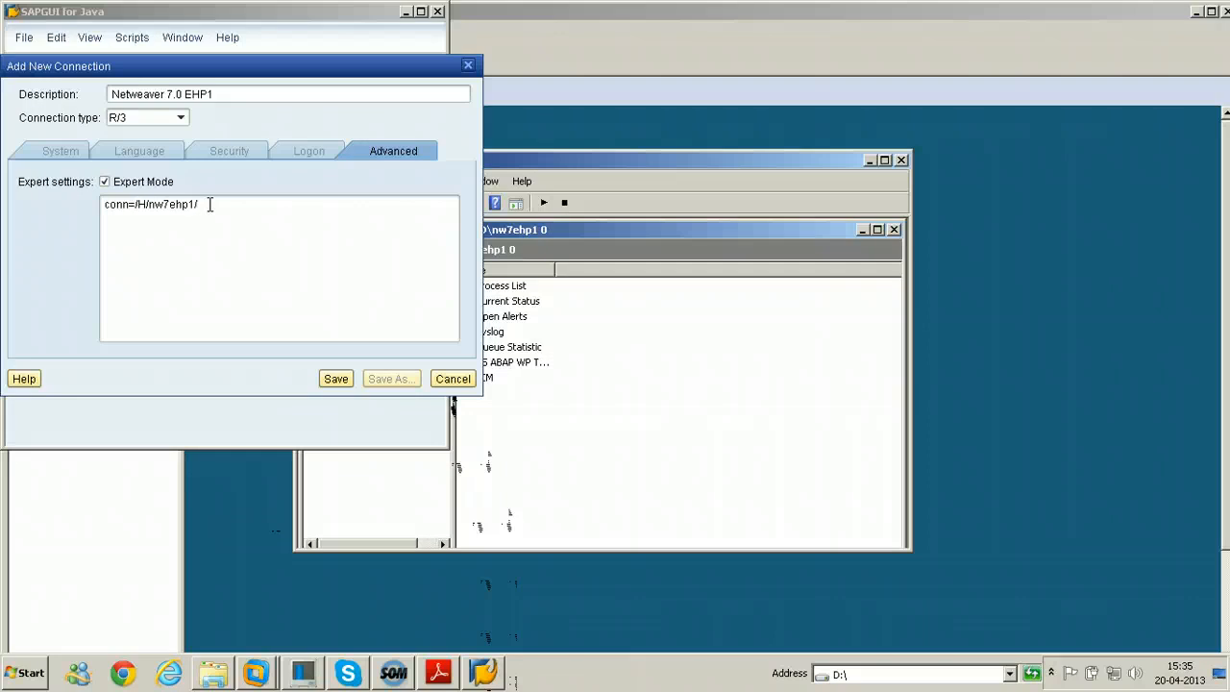
text(S/)
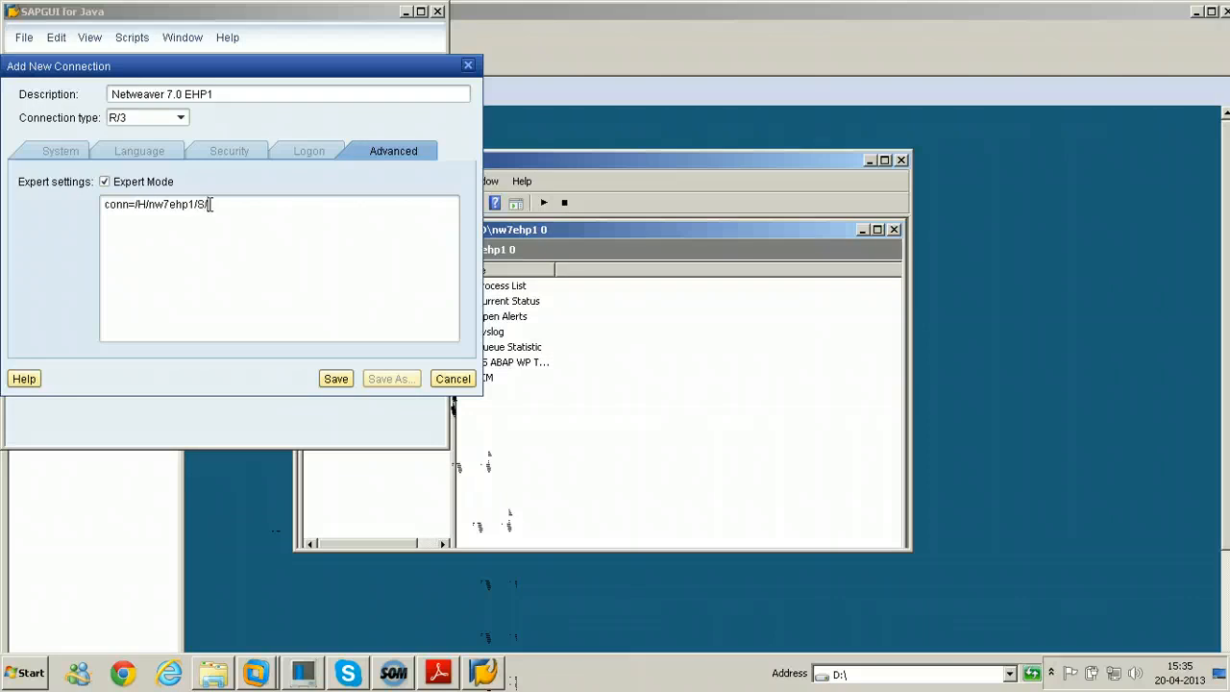
text(3200)
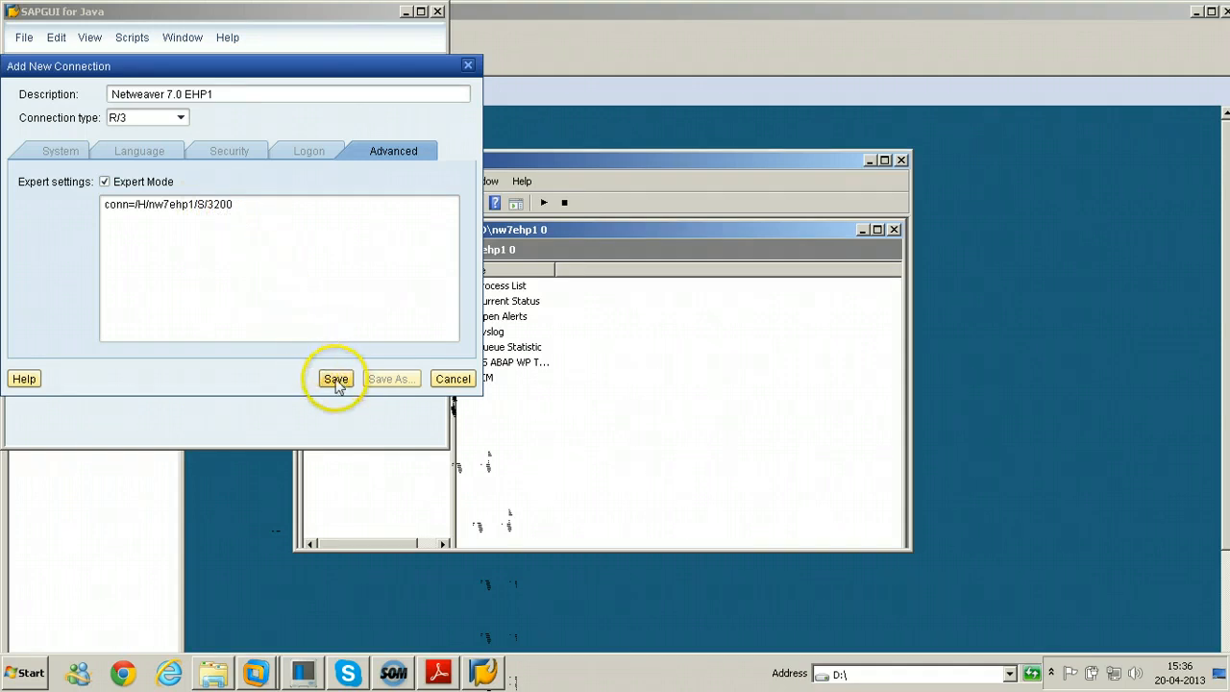
Save the Netweaver 7.0 EHP1 connection, connect to its logon screen, and start SAP Logon
click(336, 379)
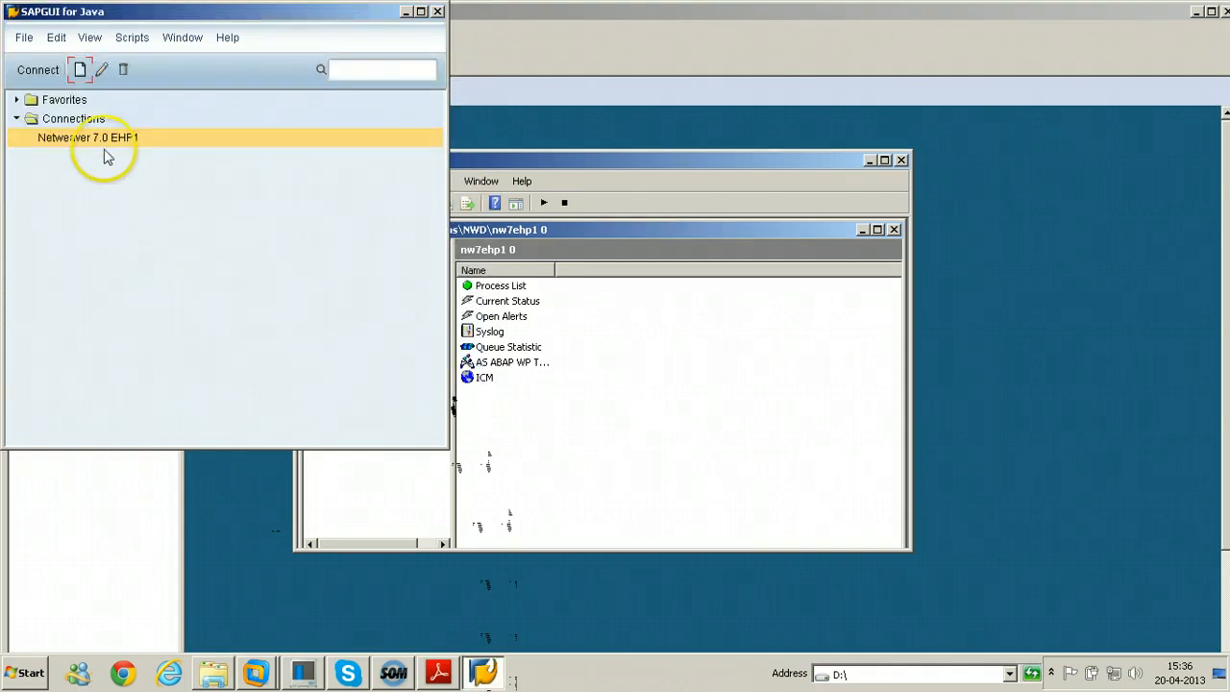
mouse_move(52, 149)
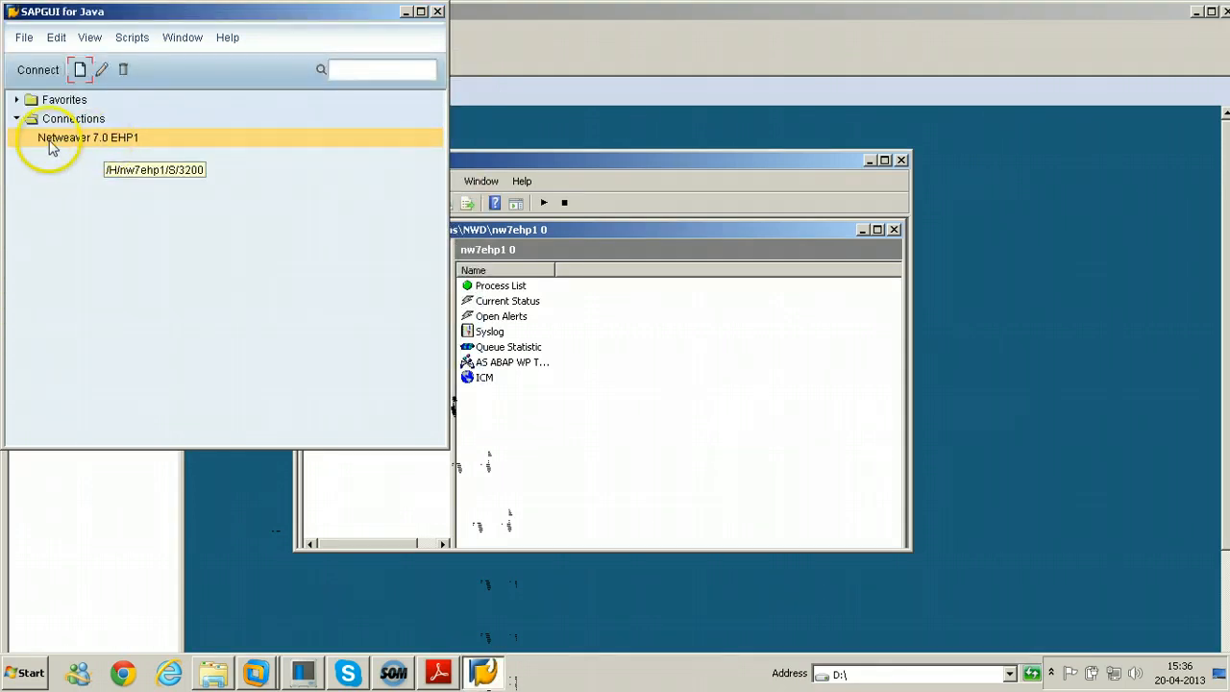
mouse_move(85, 146)
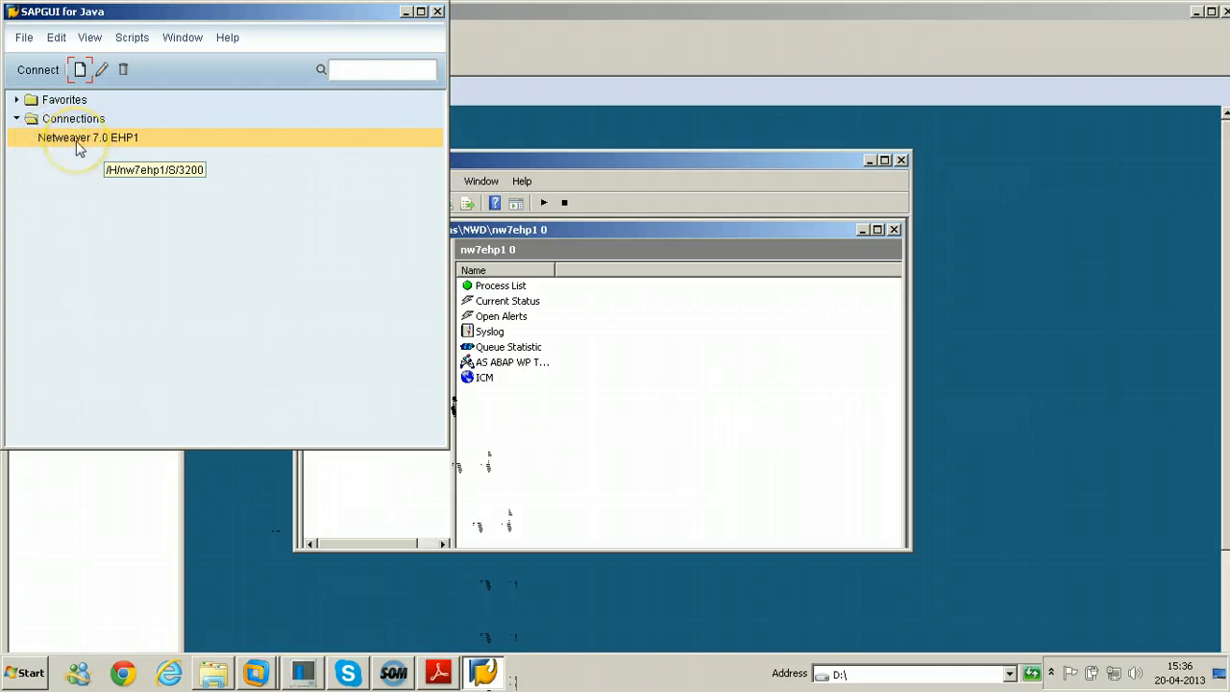
double_click(88, 138)
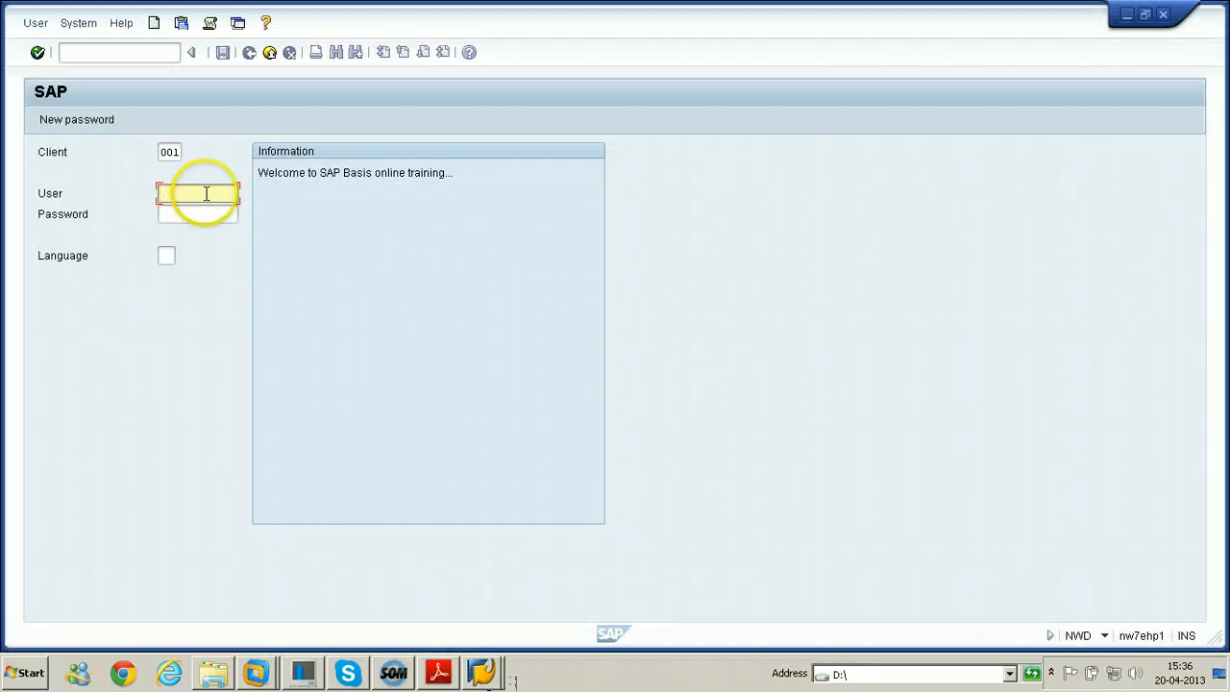
mouse_move(245, 70)
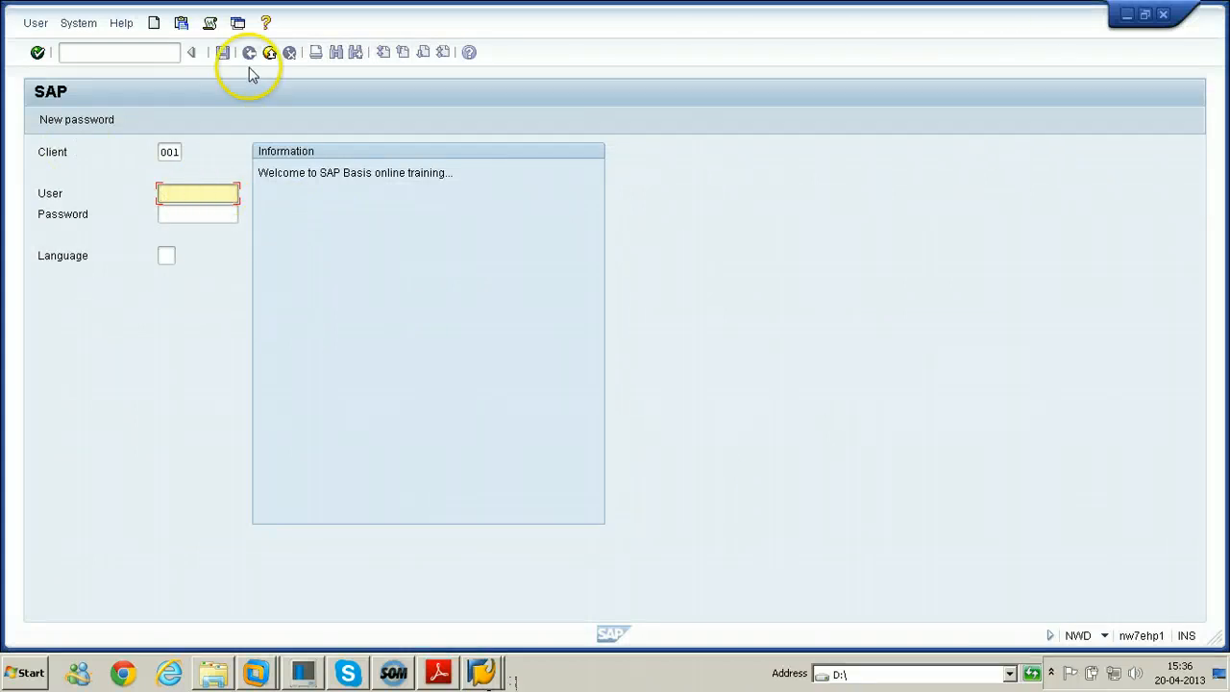
mouse_move(283, 154)
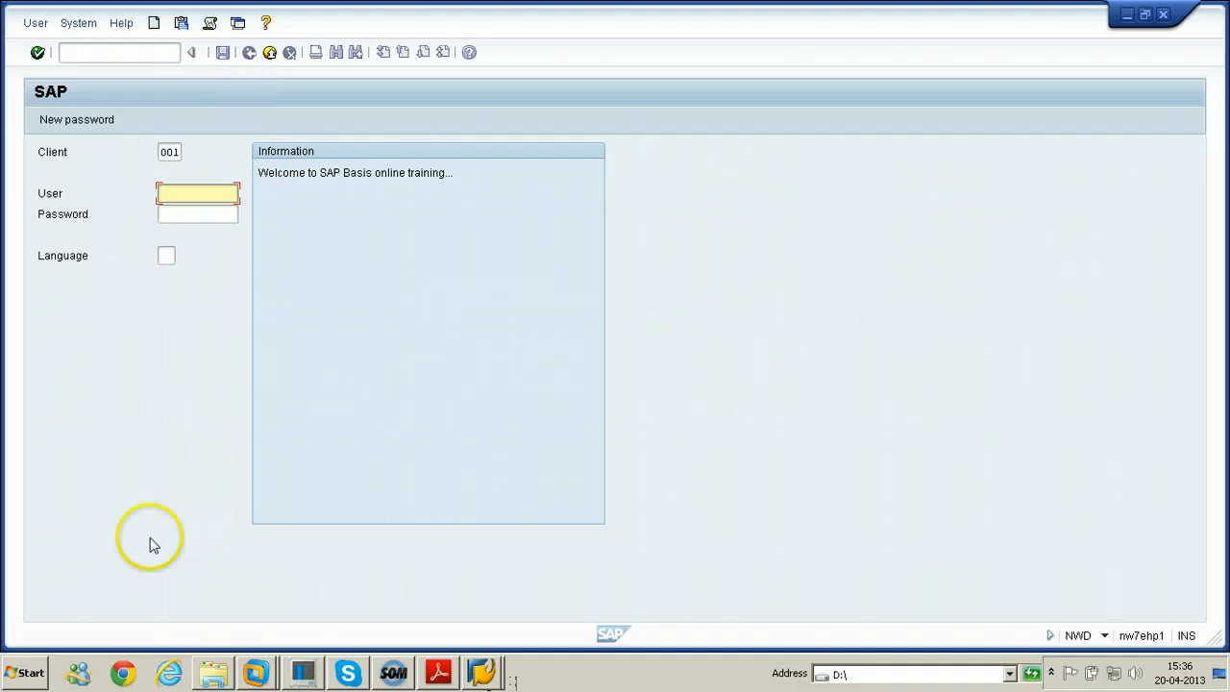
click(498, 672)
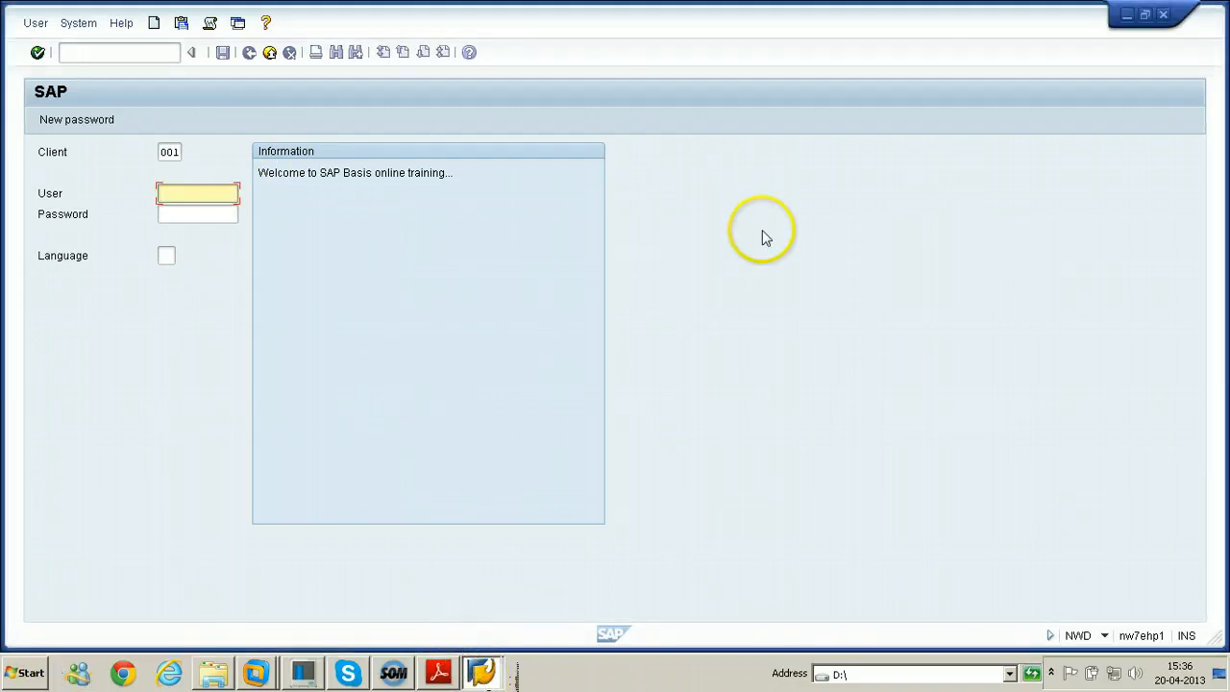
mouse_move(11, 682)
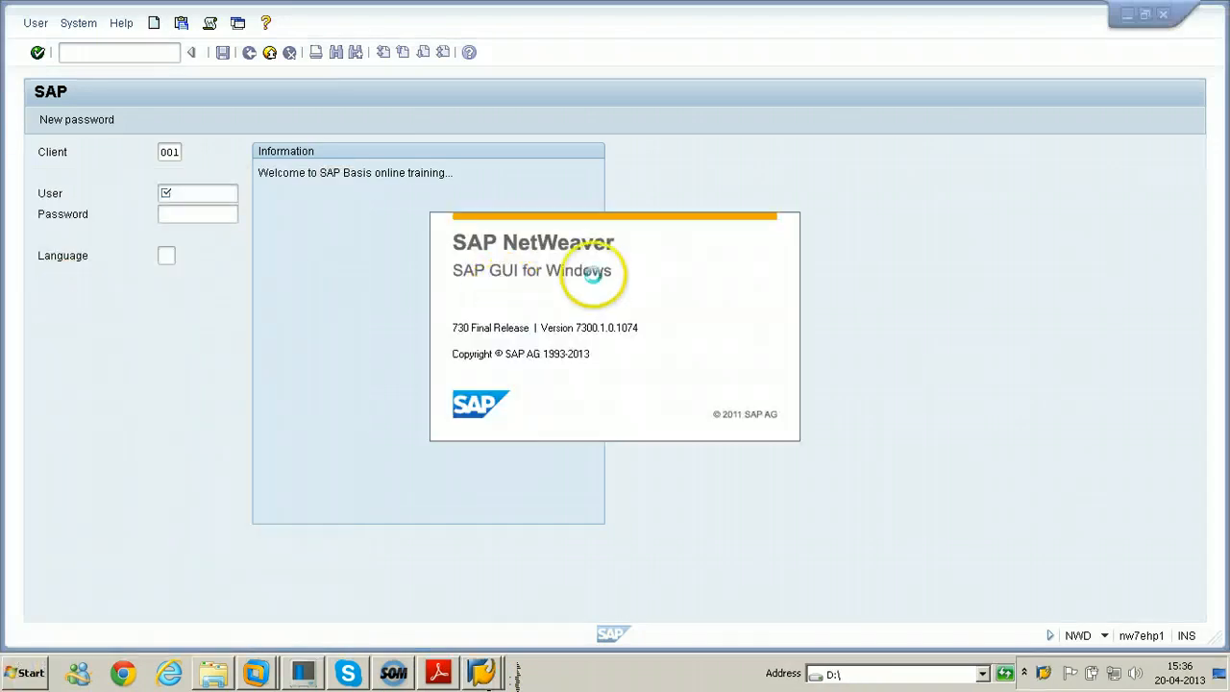
Log on to Netweaver 7.0 EHP1 from SAP Logon 730, then minimize SAP Logon
click(522, 670)
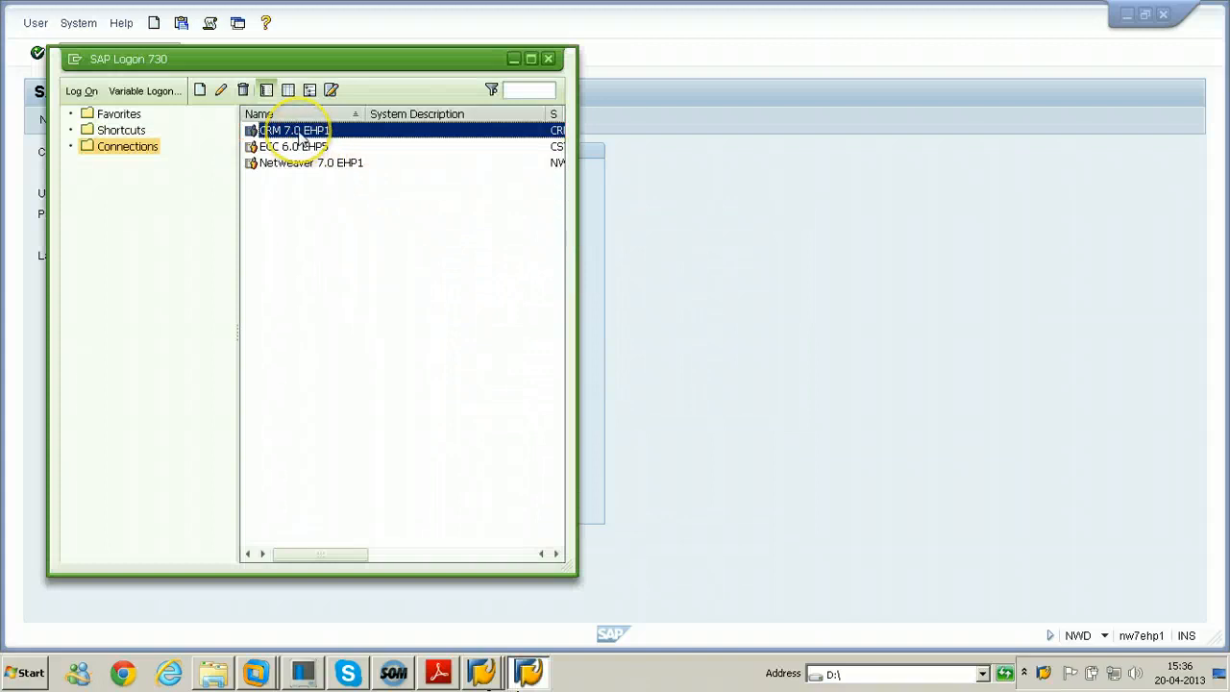
click(310, 162)
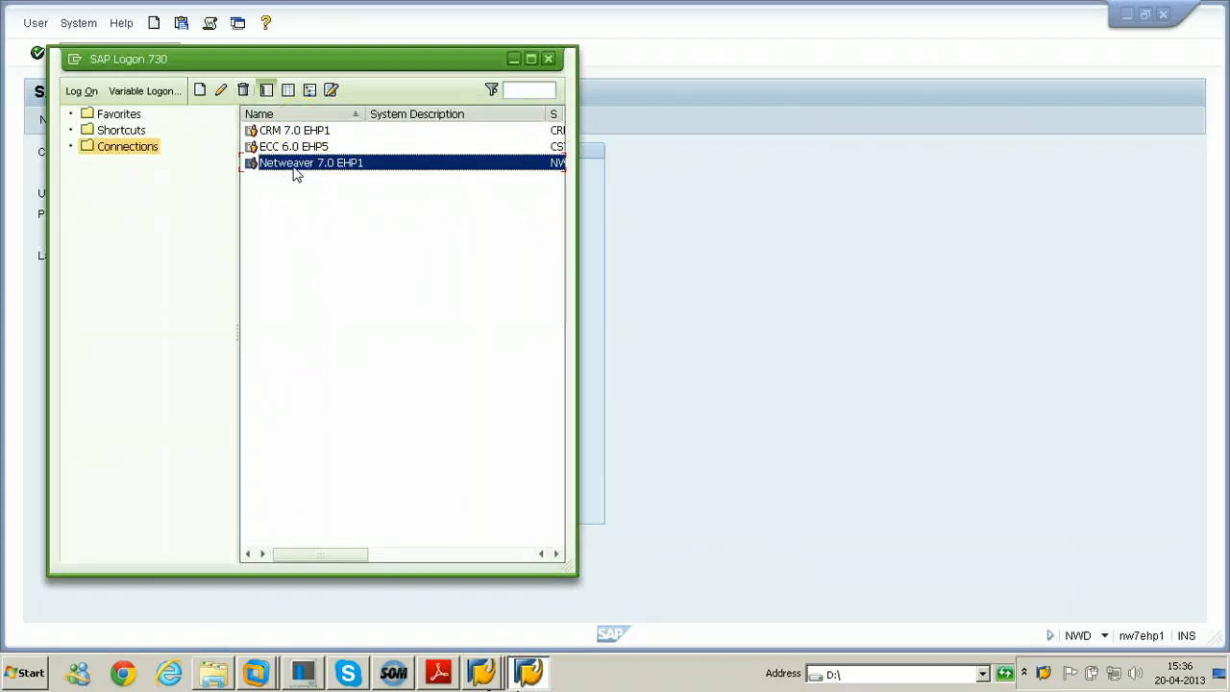
double_click(311, 162)
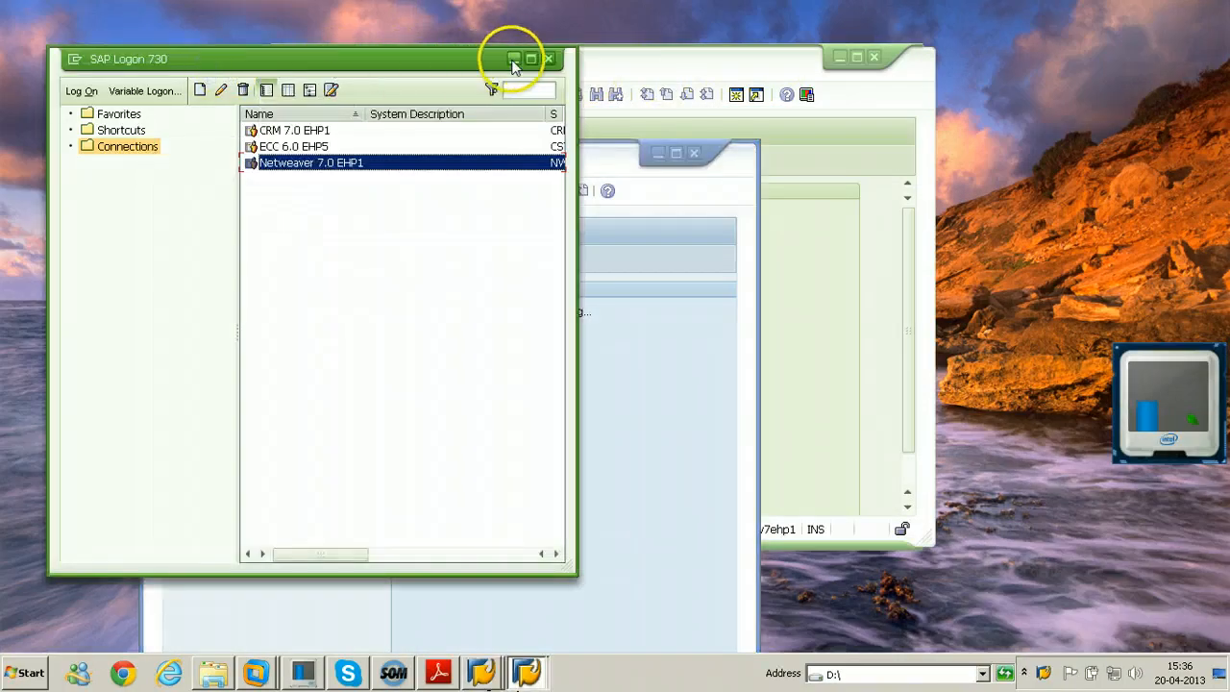
double_click(310, 162)
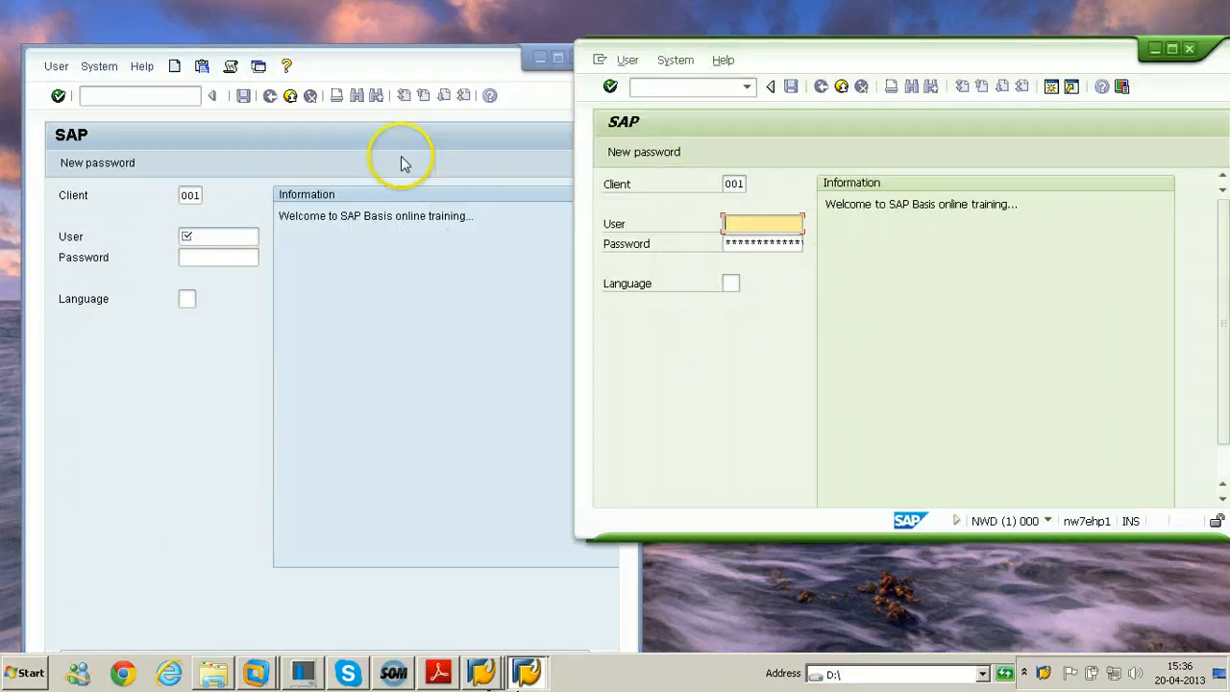
click(285, 66)
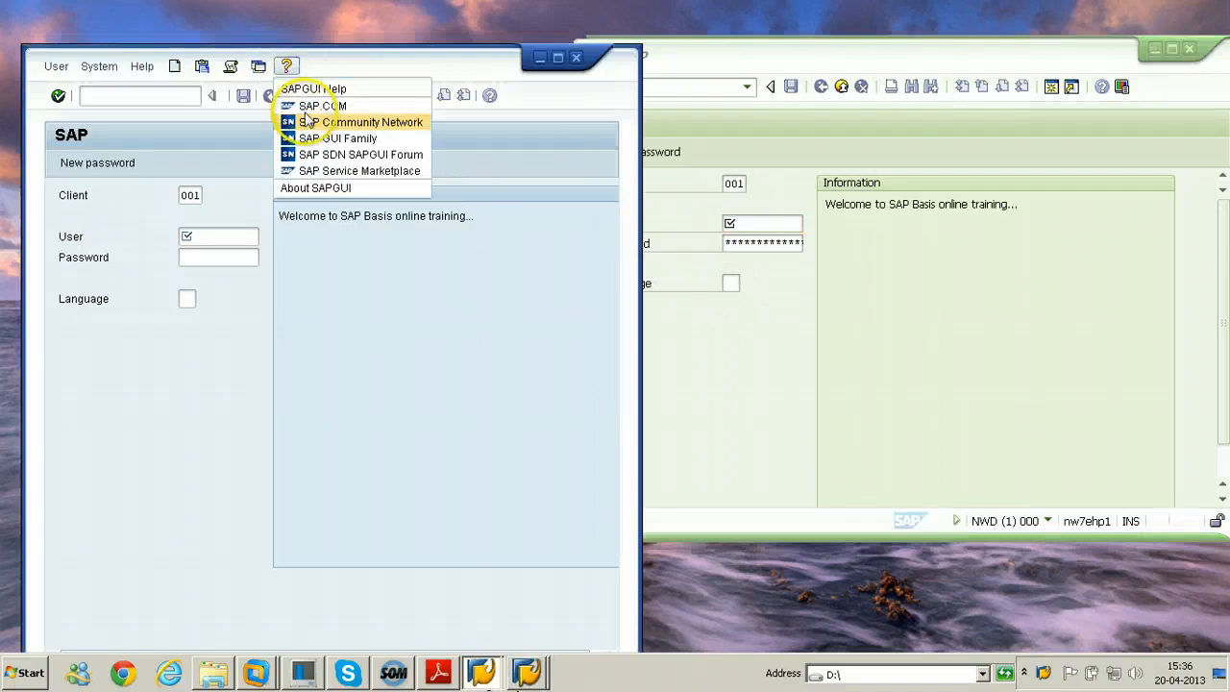
click(315, 188)
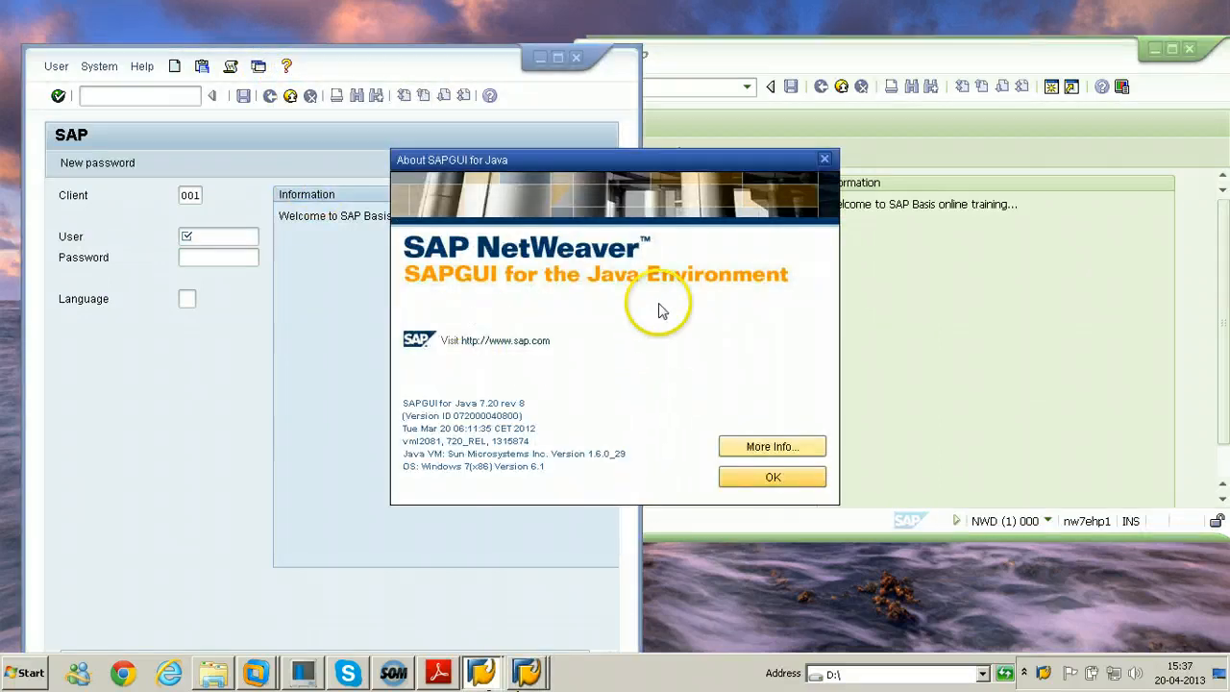
mouse_move(437, 421)
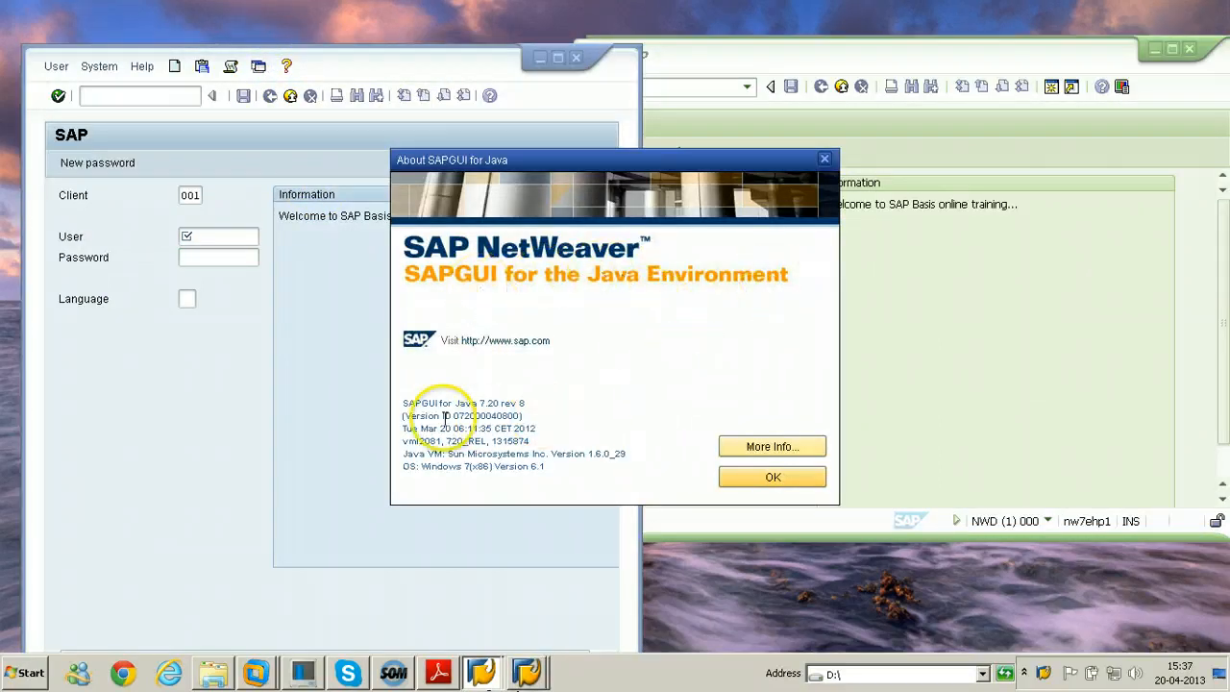
mouse_move(500, 402)
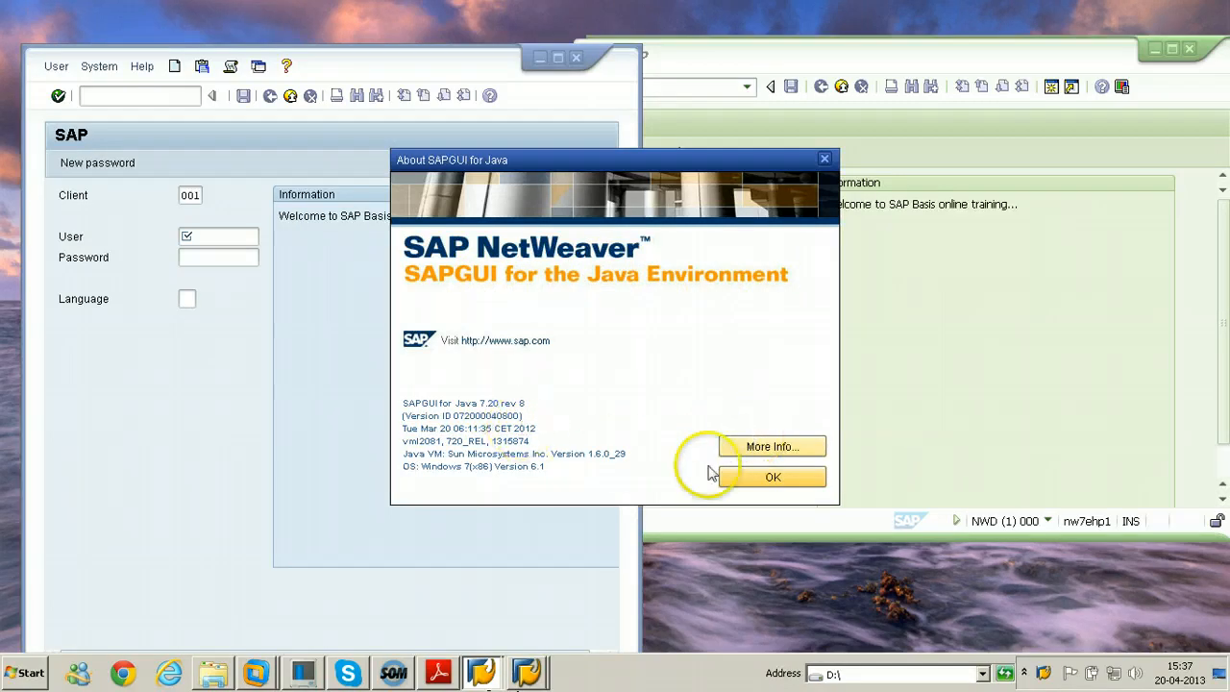
click(772, 477)
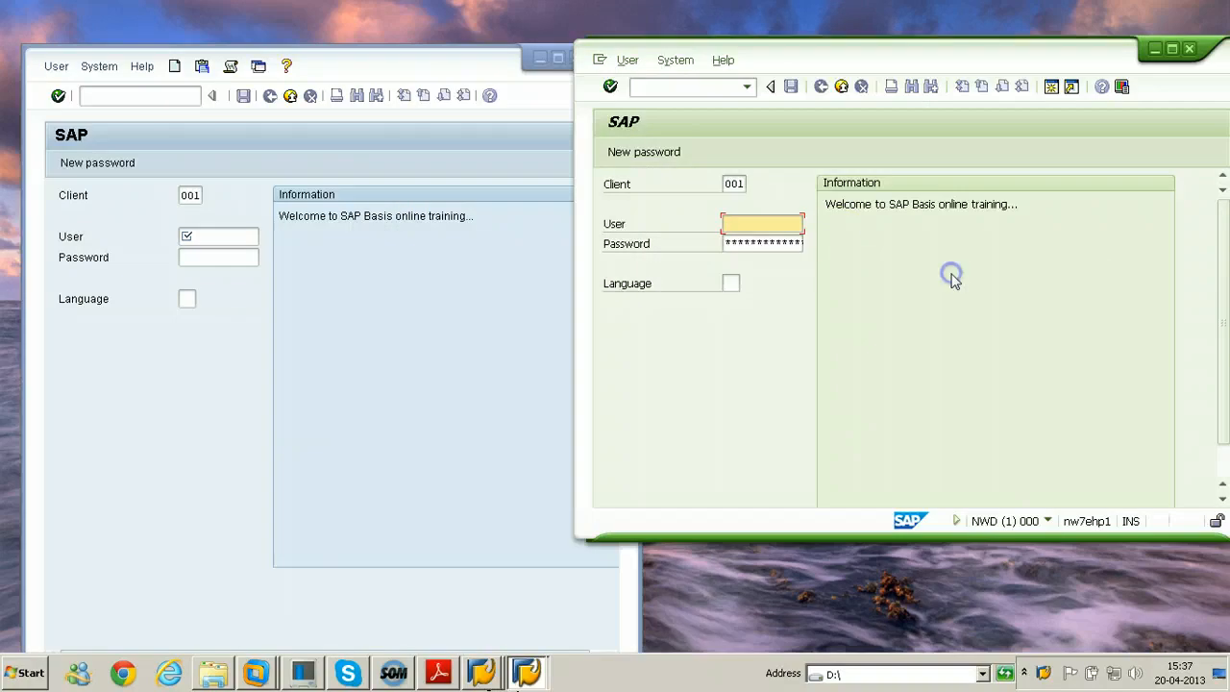
Enter user name 'sap' and credentials to log on to client 001
click(762, 223)
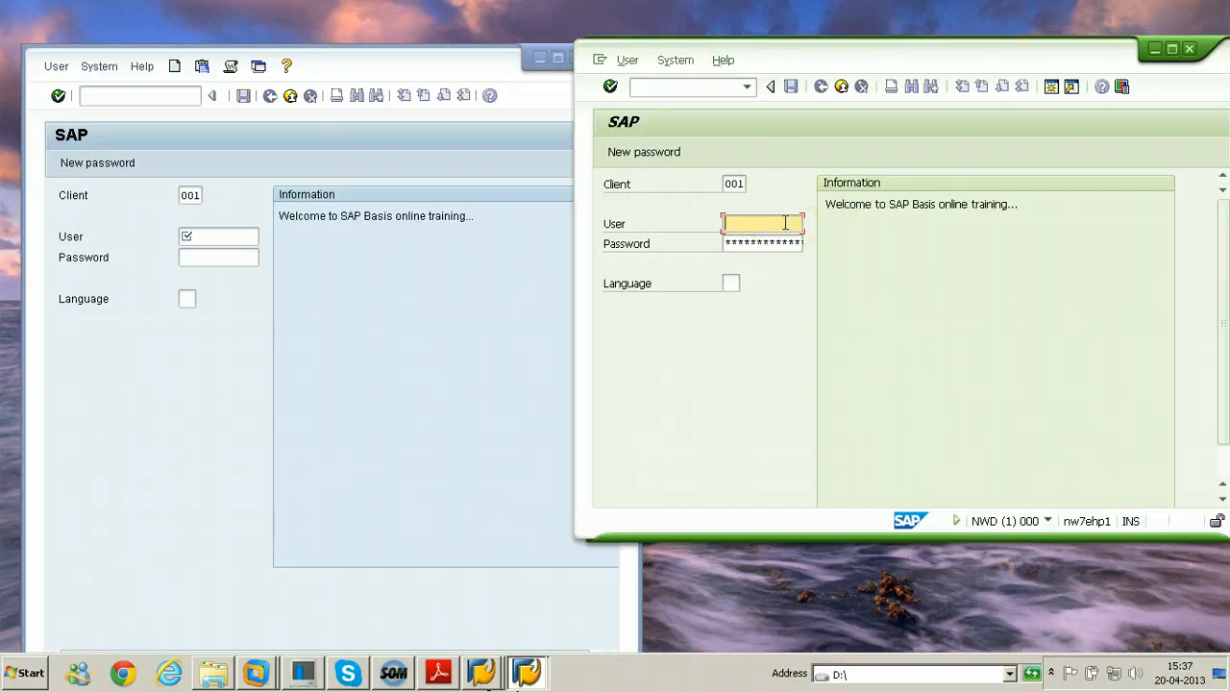
text(sapuser)
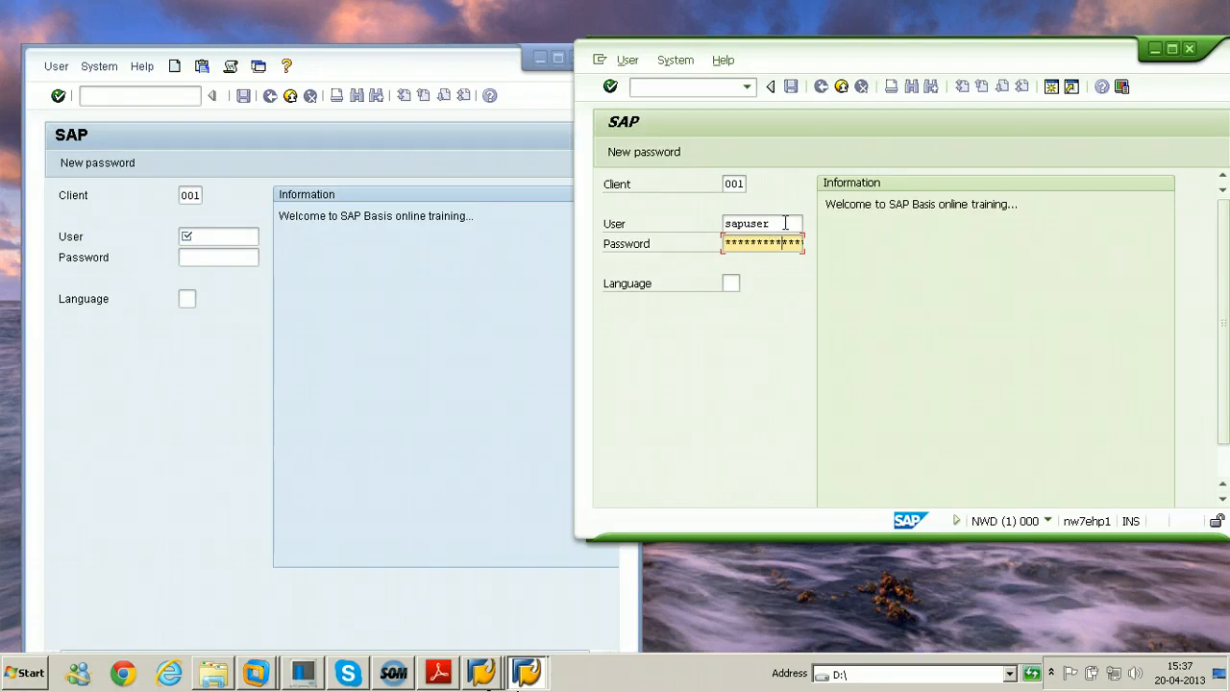
key(Enter)
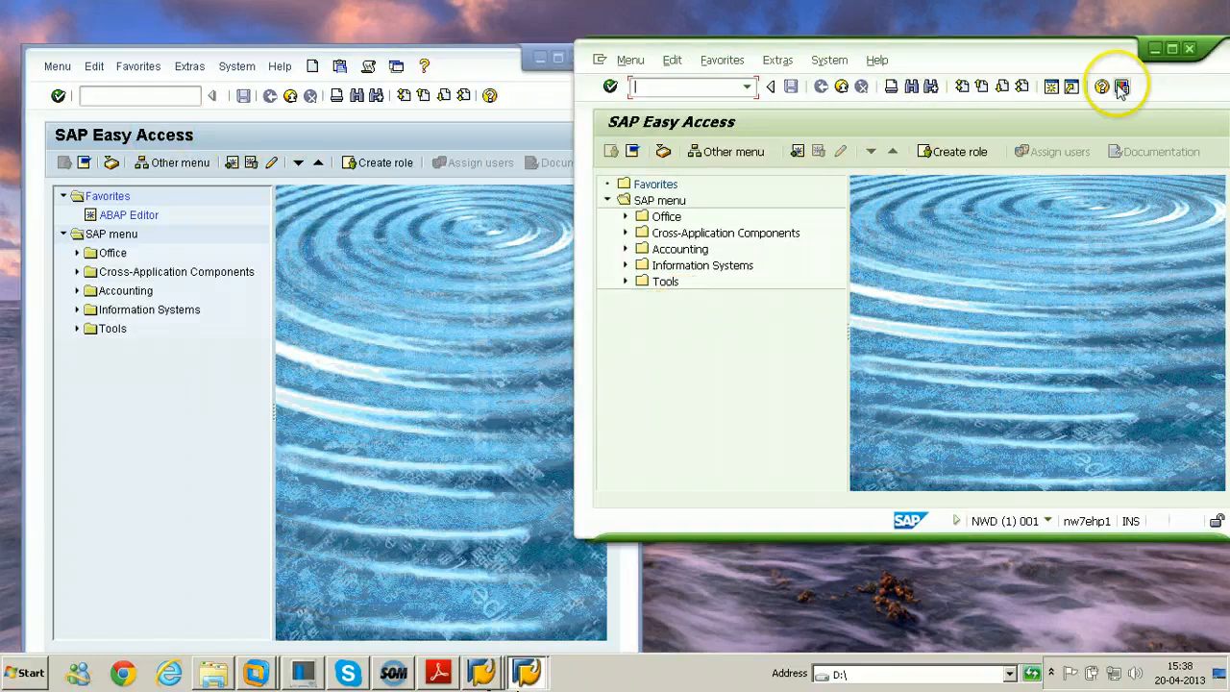
click(1127, 83)
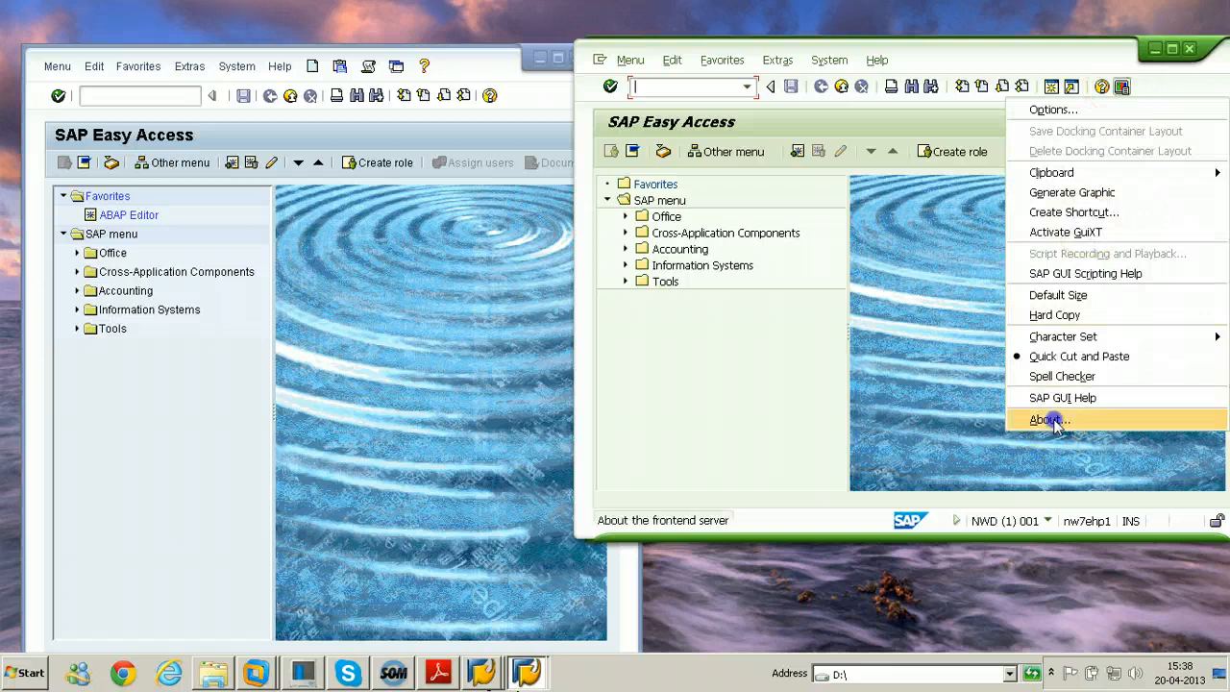
click(1048, 420)
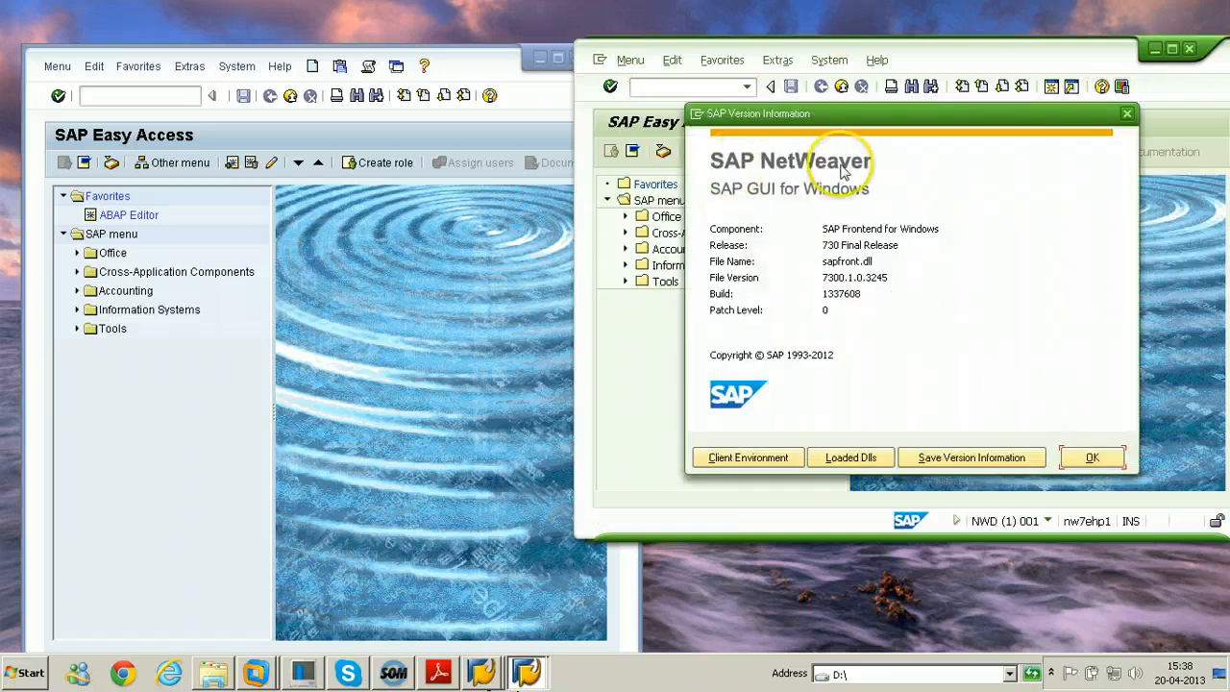
mouse_move(860, 202)
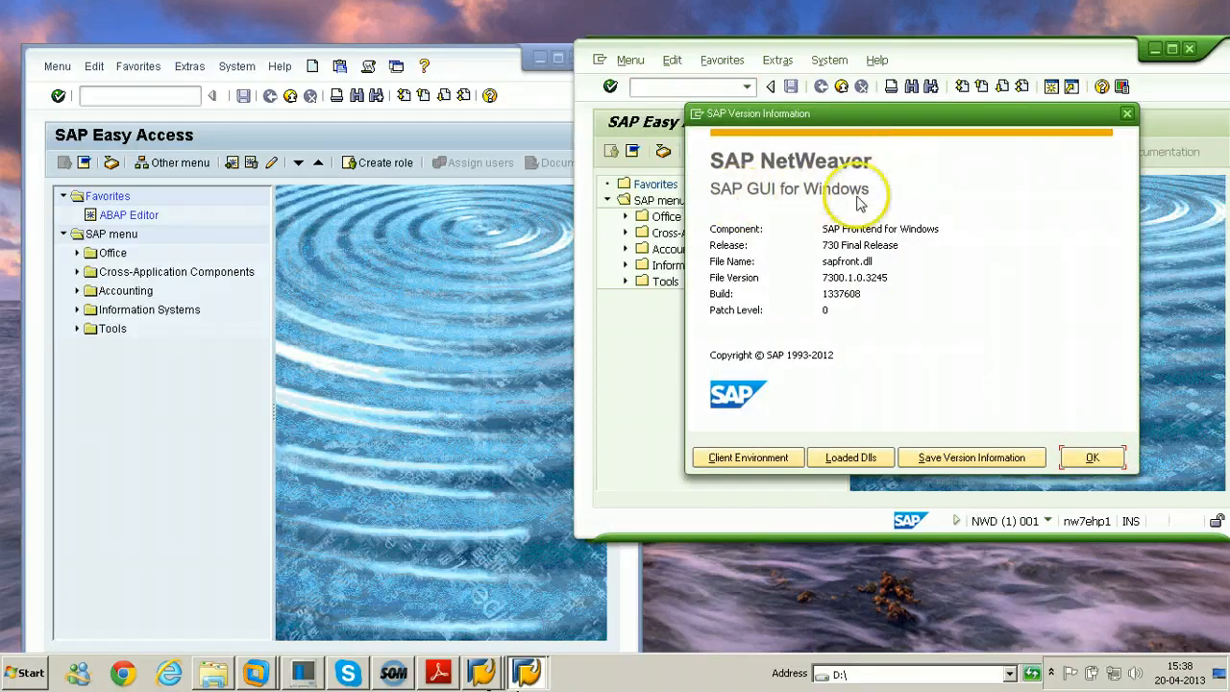
mouse_move(821, 293)
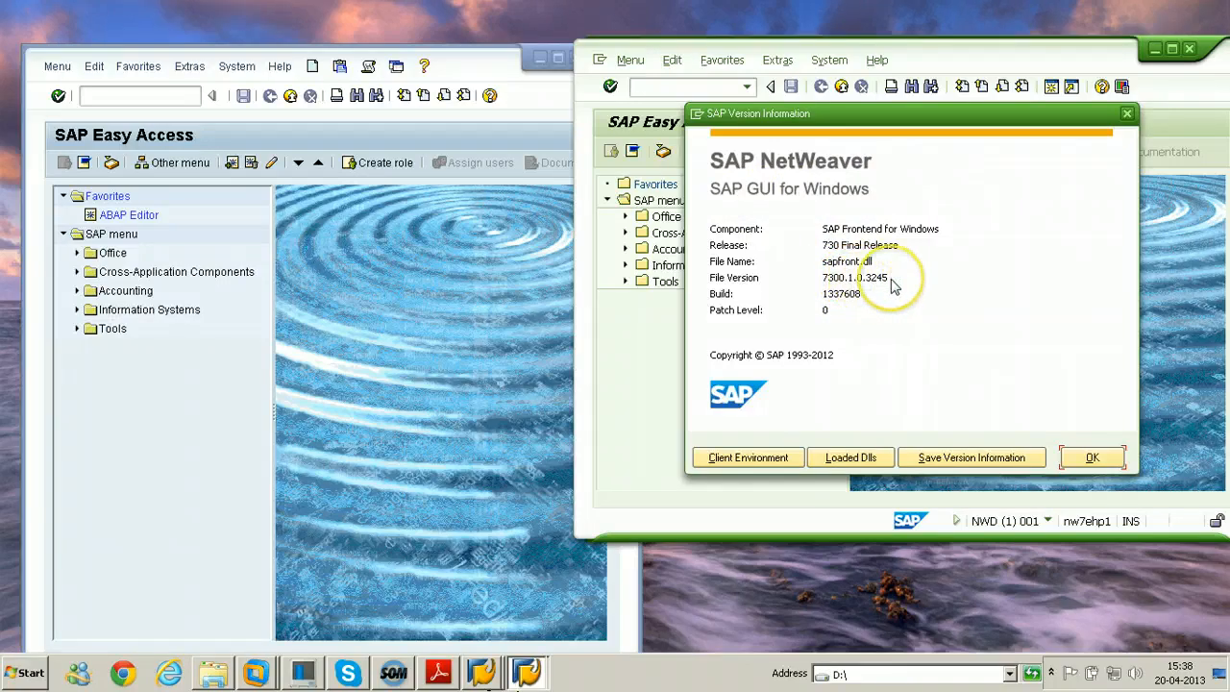
click(1091, 456)
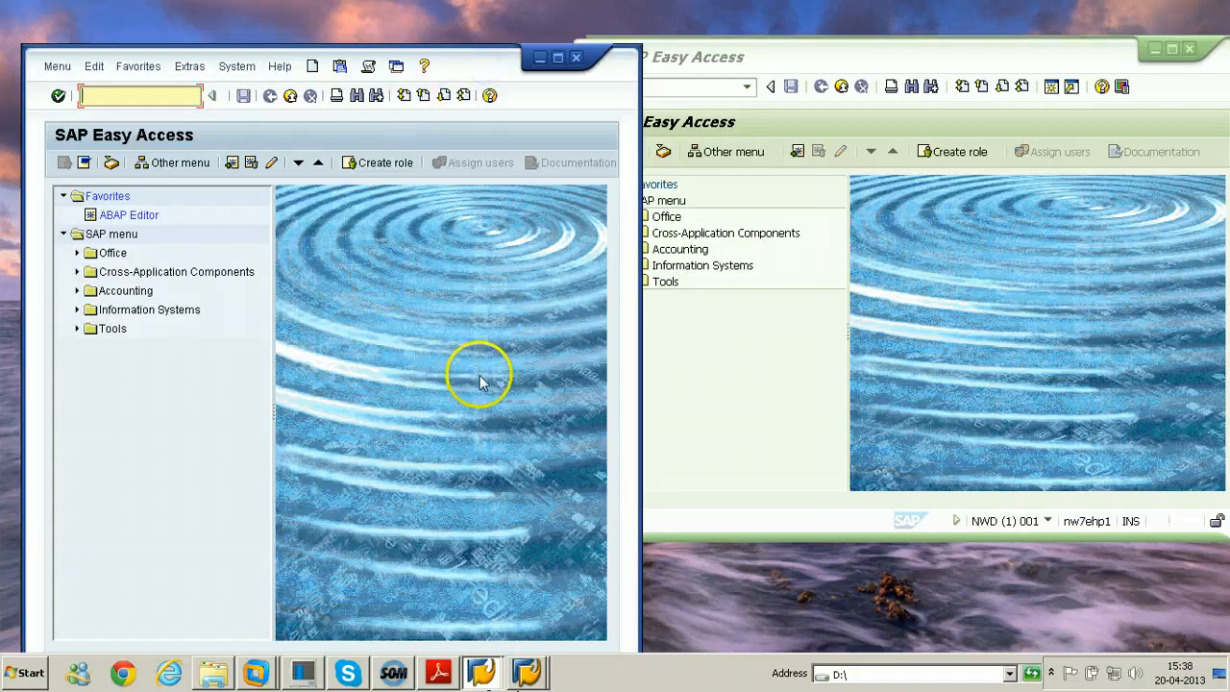
mouse_move(390, 322)
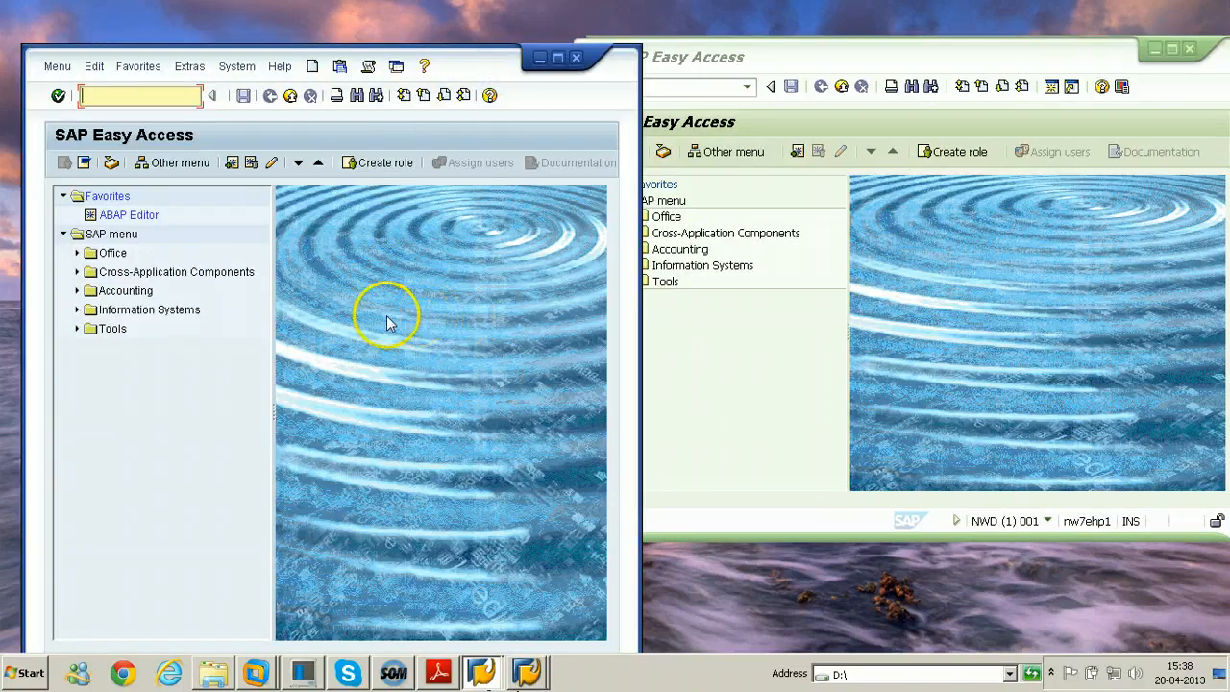
mouse_move(395, 311)
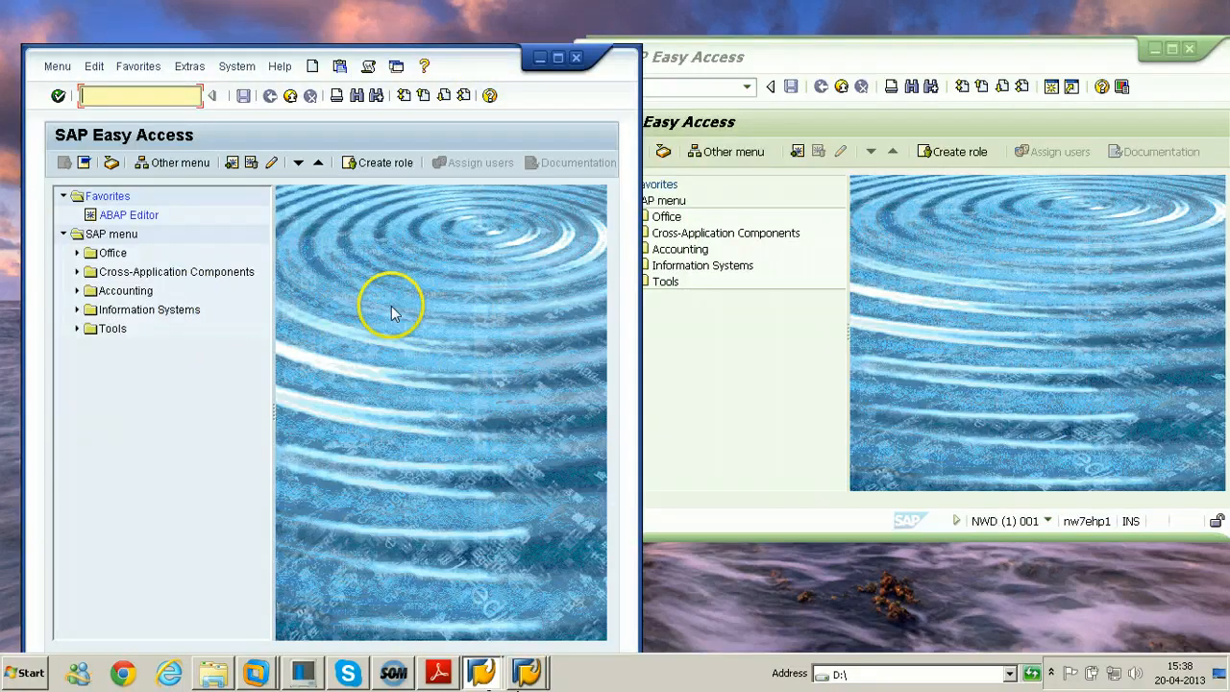
mouse_move(409, 365)
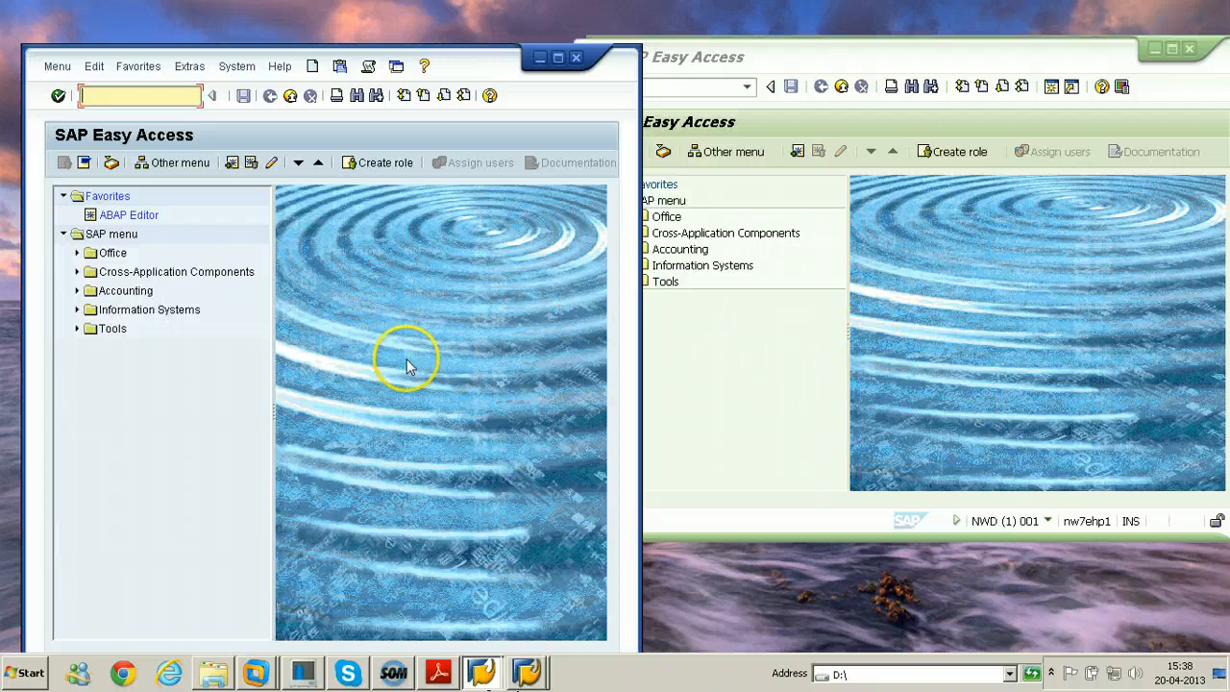
mouse_move(888, 363)
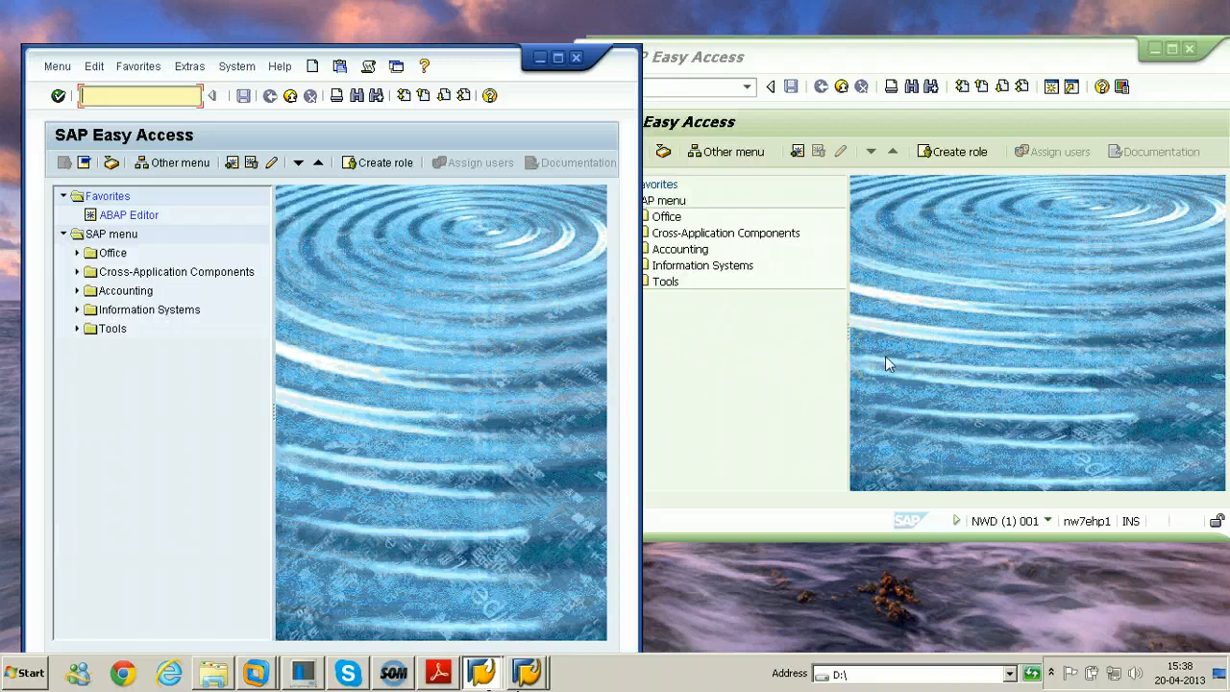